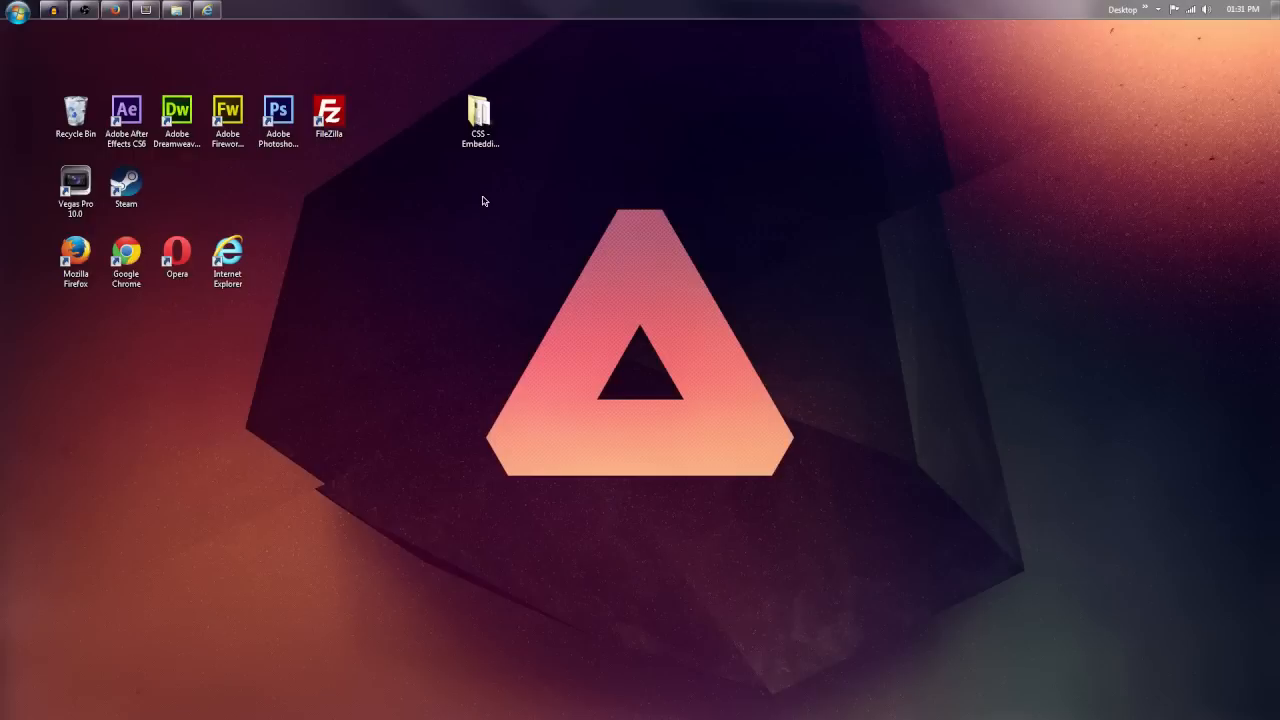
{"action": "mouse_move", "coordinate": [490, 166]}
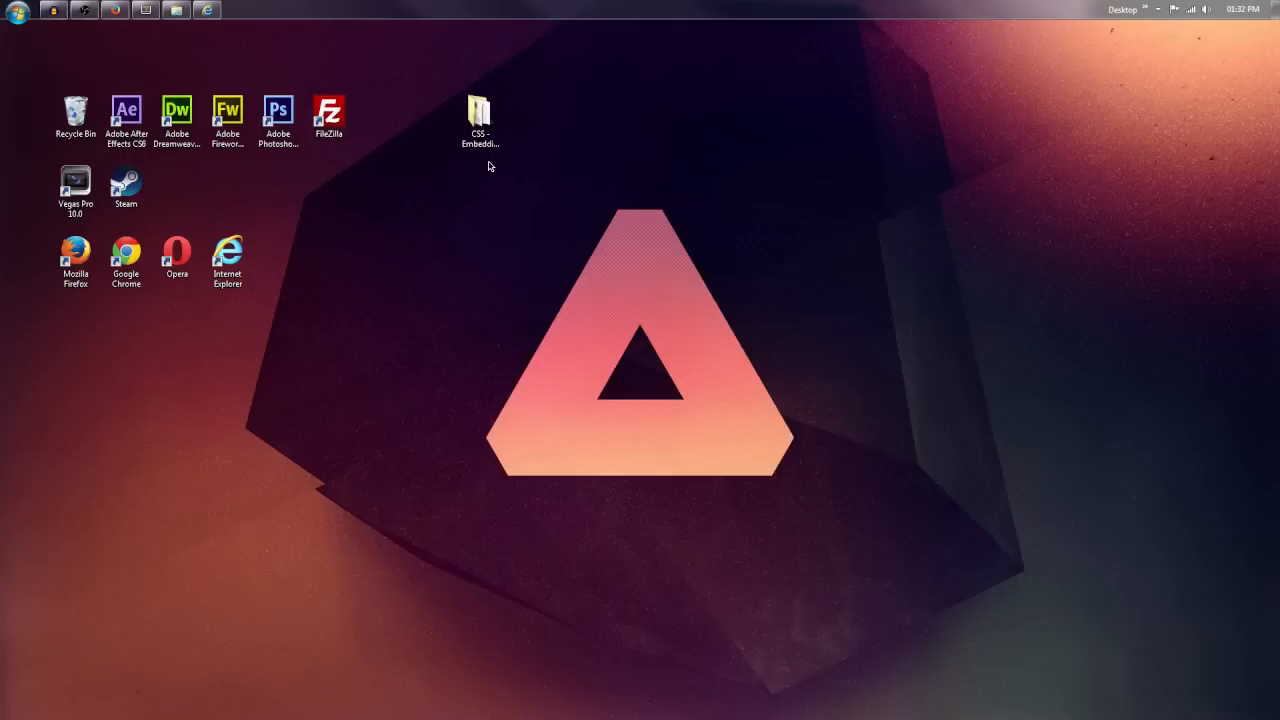
{"action": "mouse_move", "coordinate": [464, 190]}
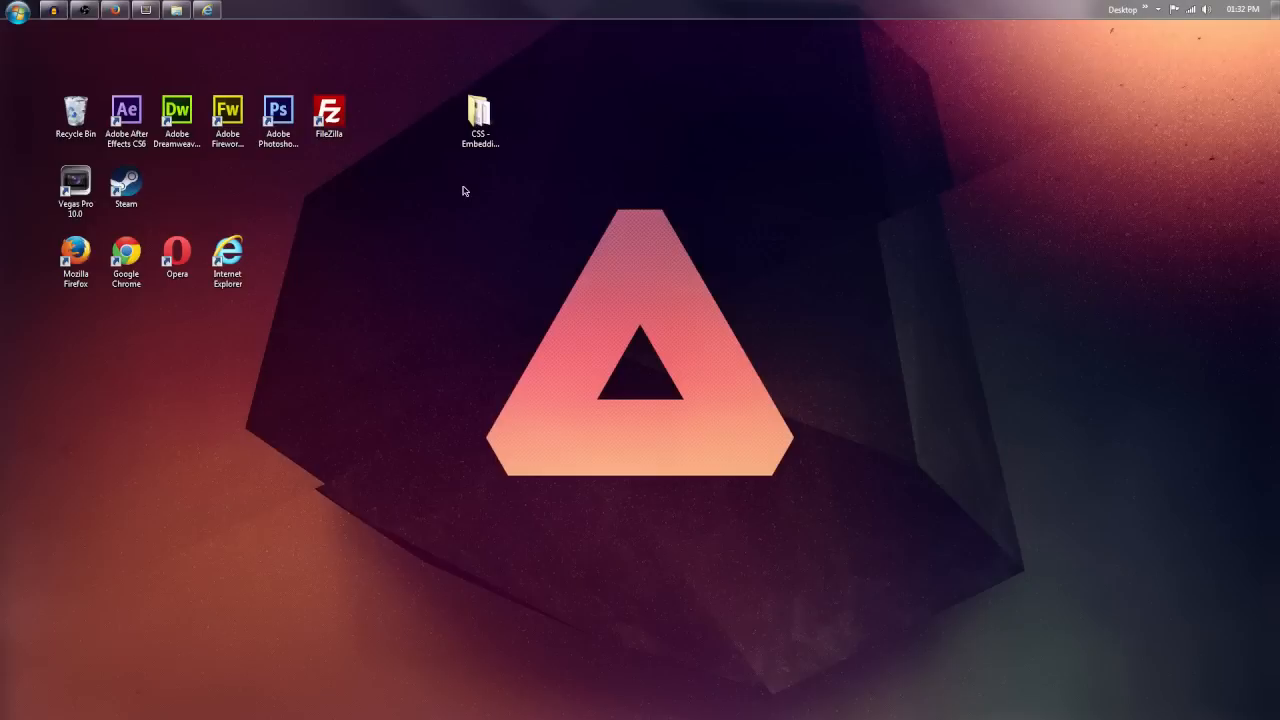
Open the embedding-fonts project folder from the desktop and inspect the Kirvy and Kirvy.eot font files
{"action": "left_click", "coordinate": [480, 110]}
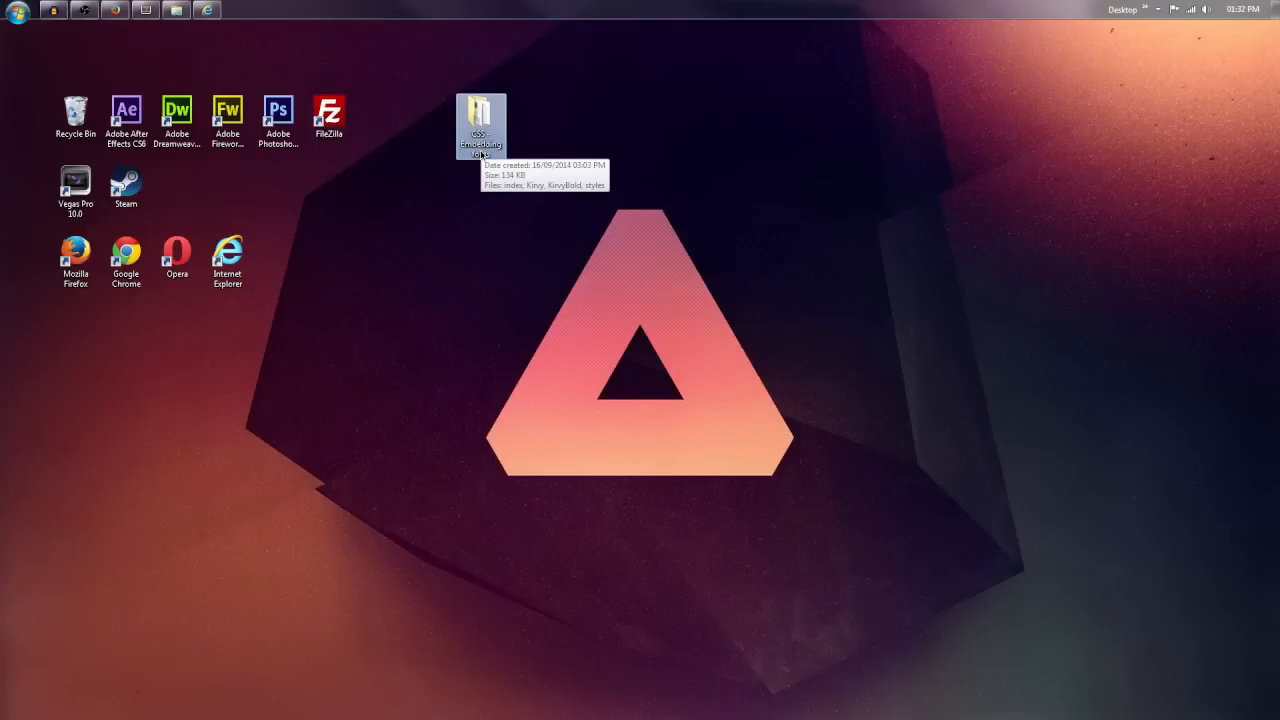
{"action": "mouse_move", "coordinate": [448, 156]}
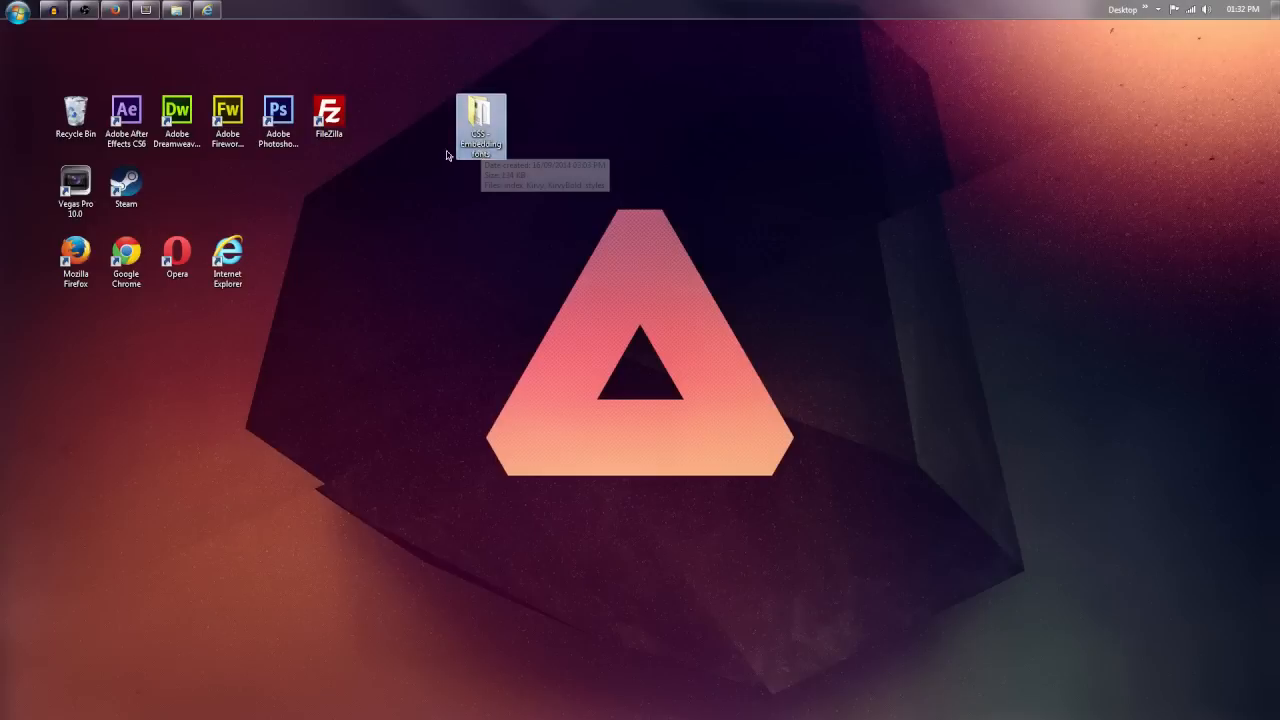
{"action": "mouse_move", "coordinate": [404, 144]}
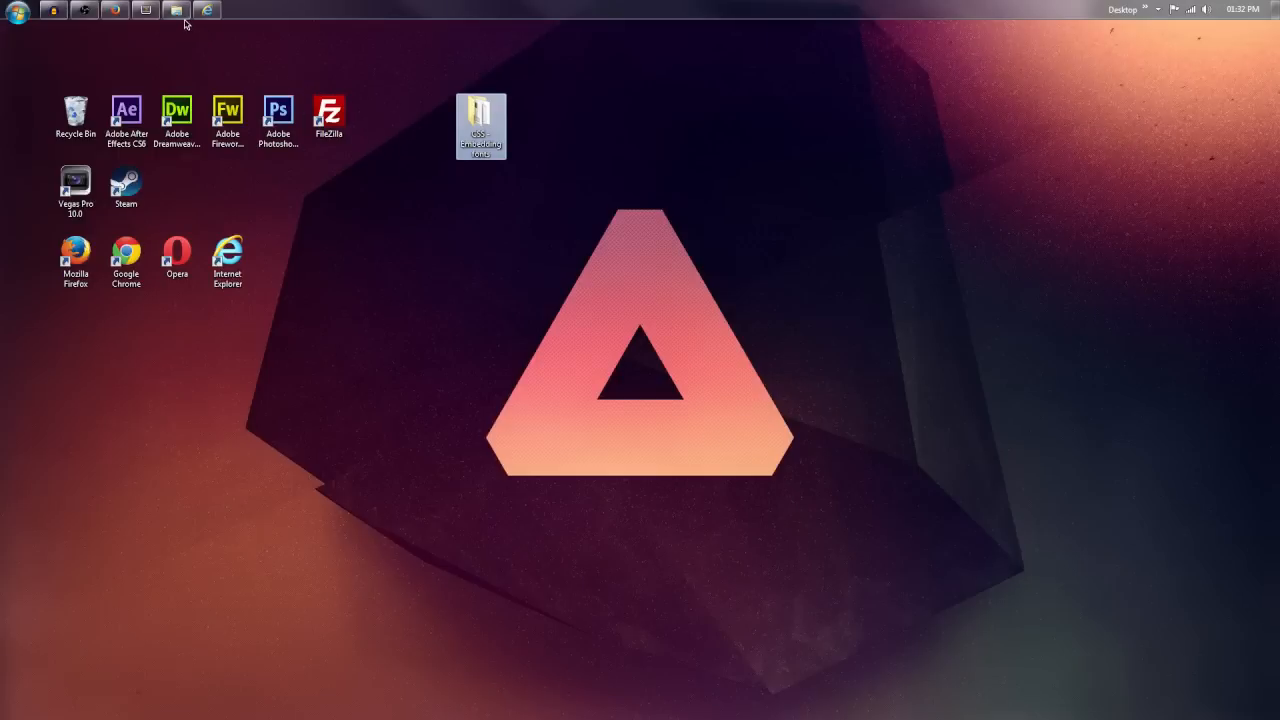
{"action": "double_click", "coordinate": [480, 118]}
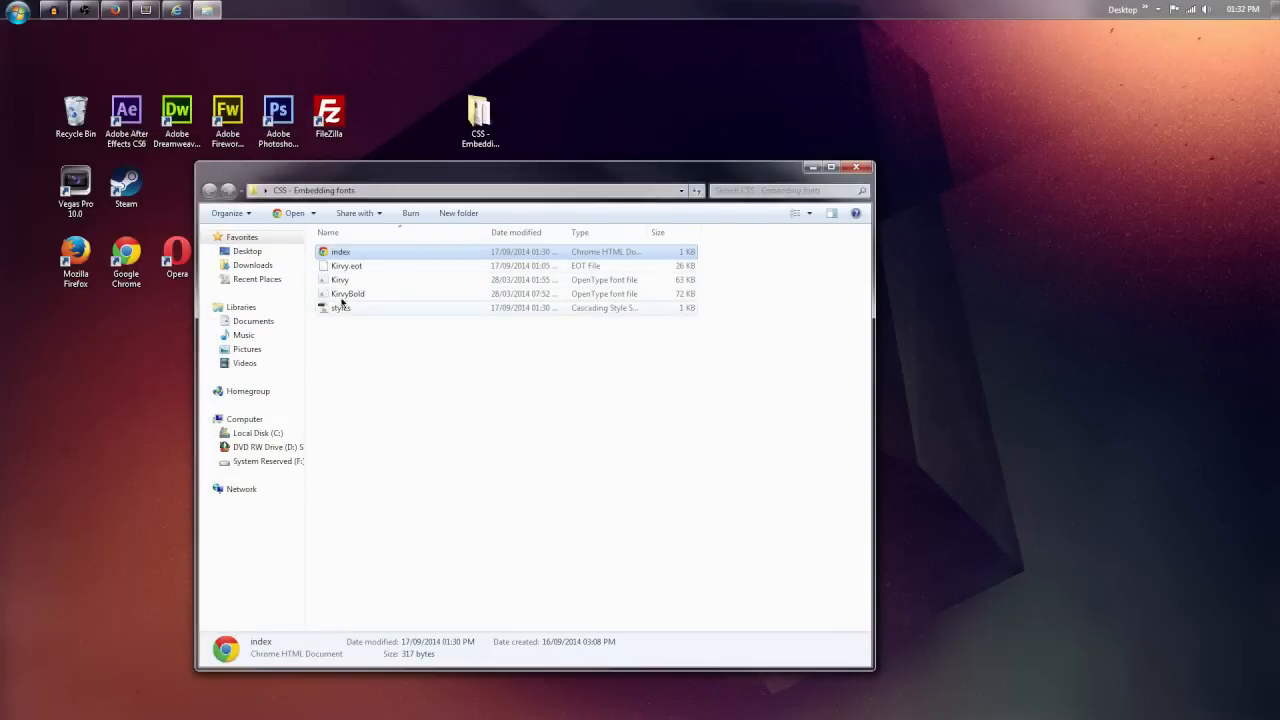
{"action": "mouse_move", "coordinate": [340, 252]}
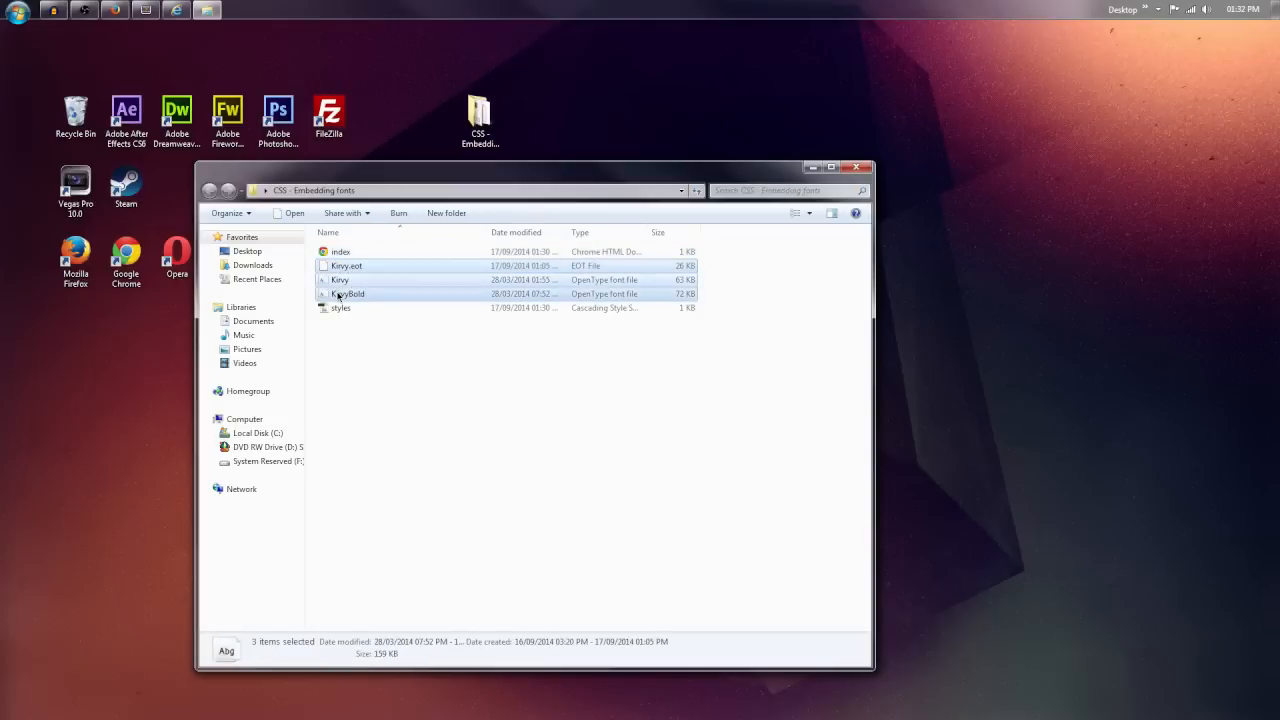
{"action": "left_click", "coordinate": [346, 264]}
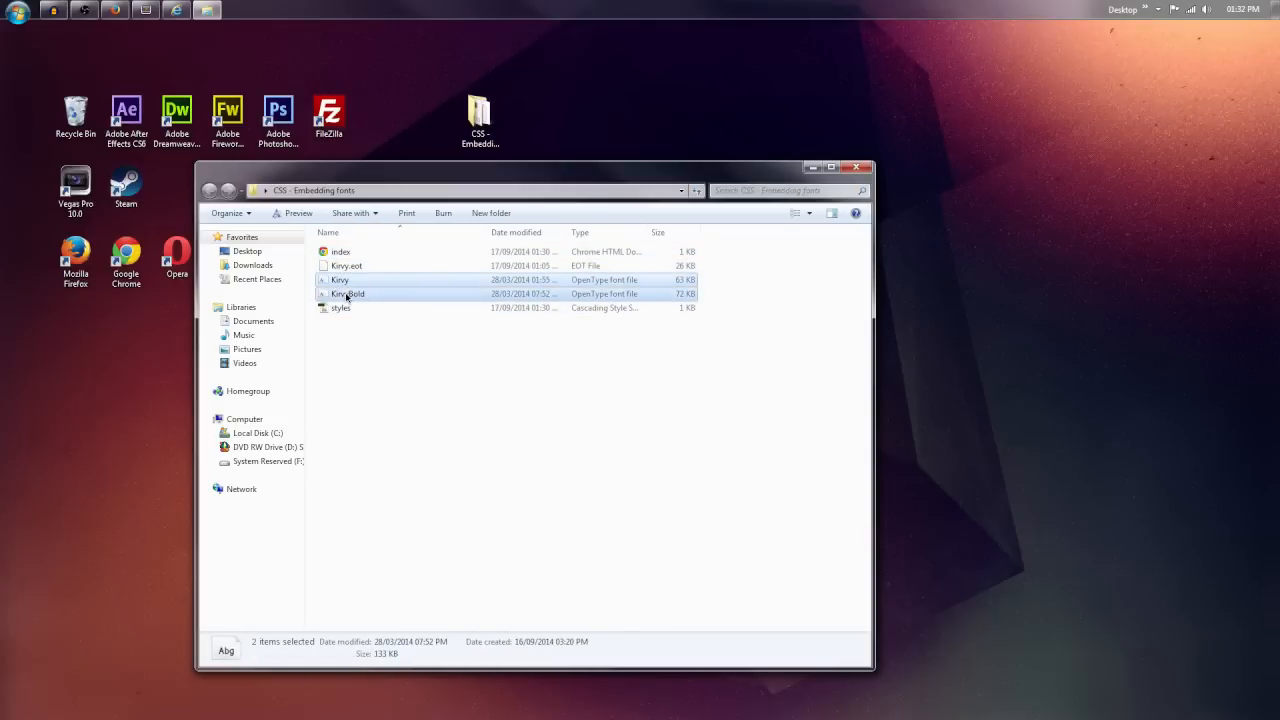
{"action": "left_click", "coordinate": [346, 266]}
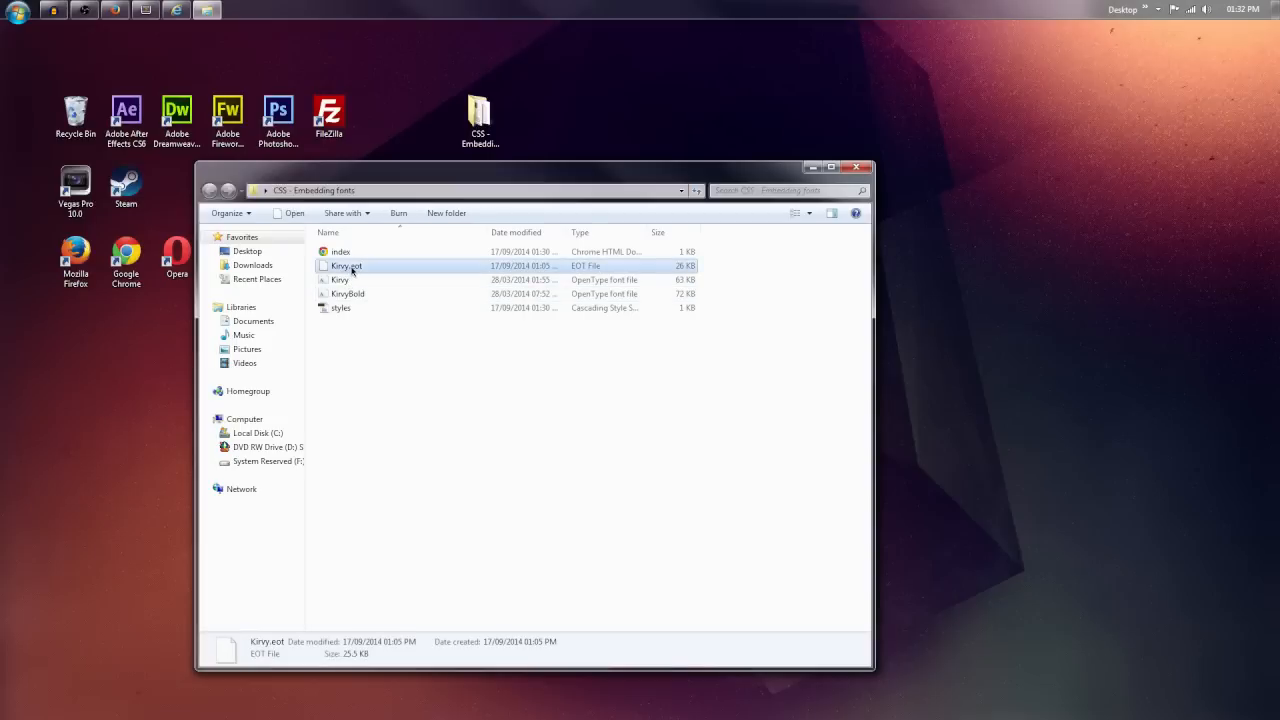
{"action": "mouse_move", "coordinate": [348, 266]}
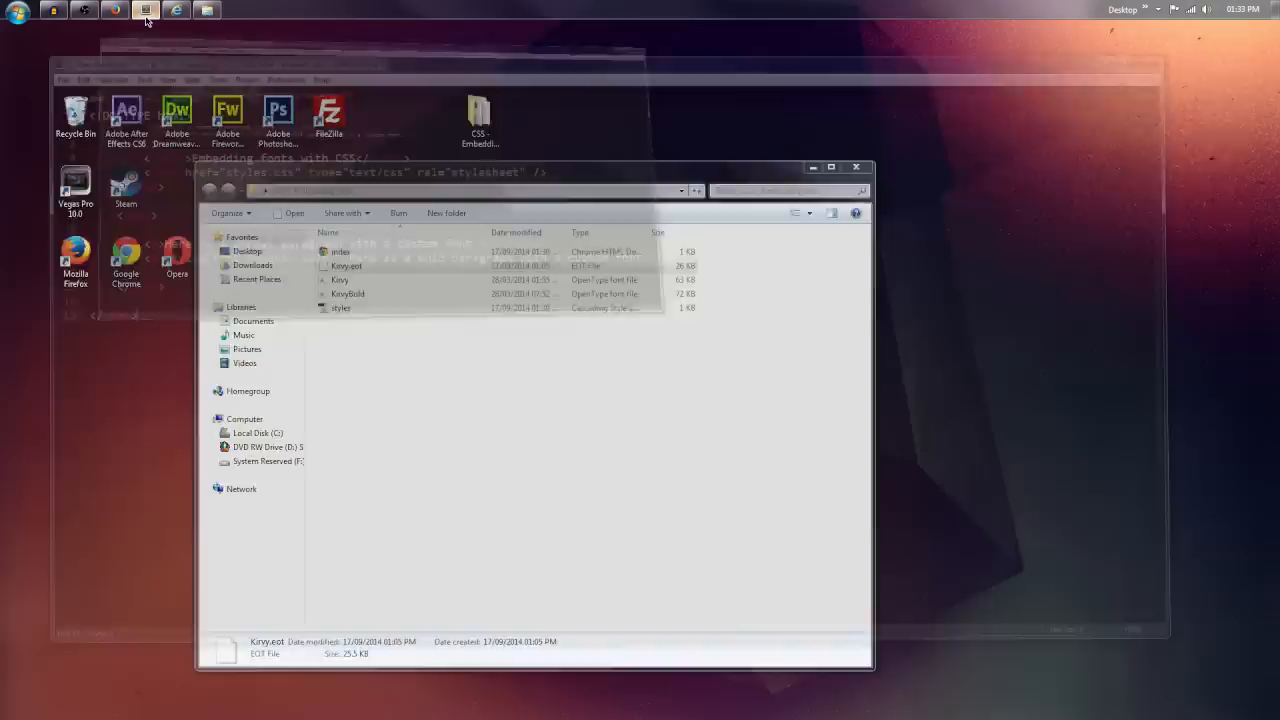
Bring Sublime Text forward, review the custom-font paragraphs in index.html, and switch to styles.css
{"action": "left_click", "coordinate": [144, 8]}
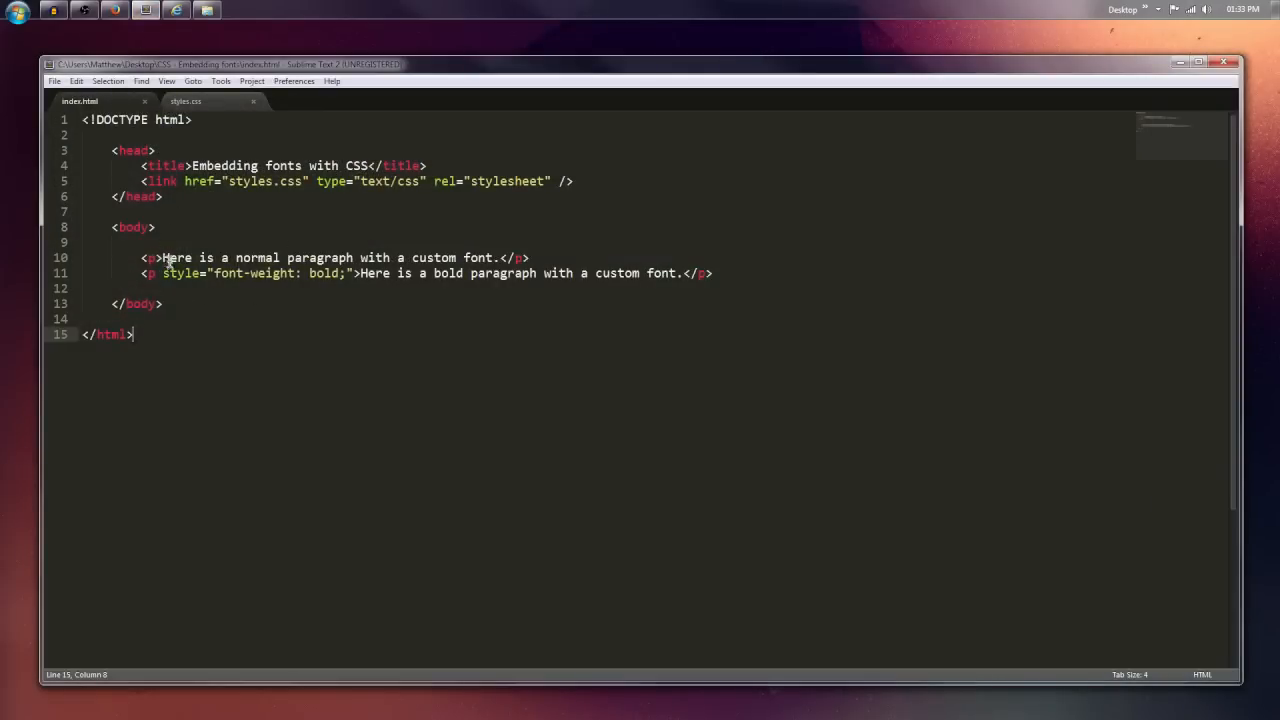
{"action": "left_click", "coordinate": [228, 256]}
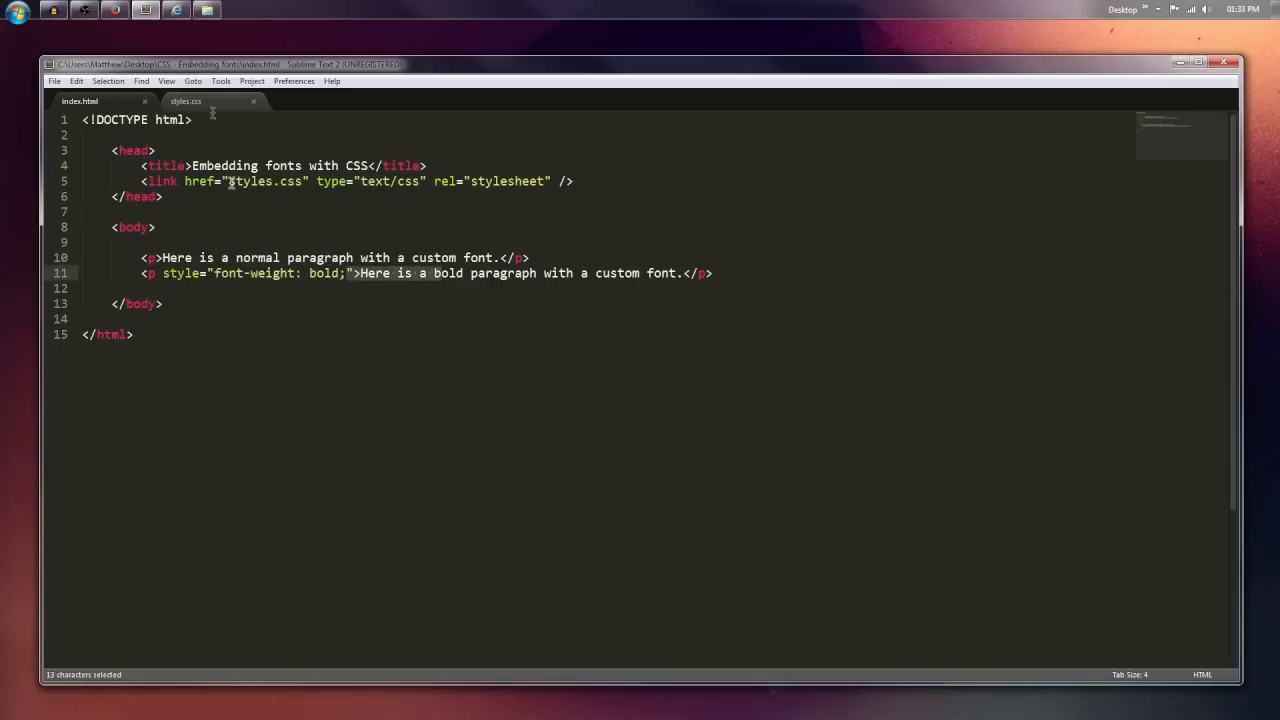
{"action": "left_click", "coordinate": [186, 100]}
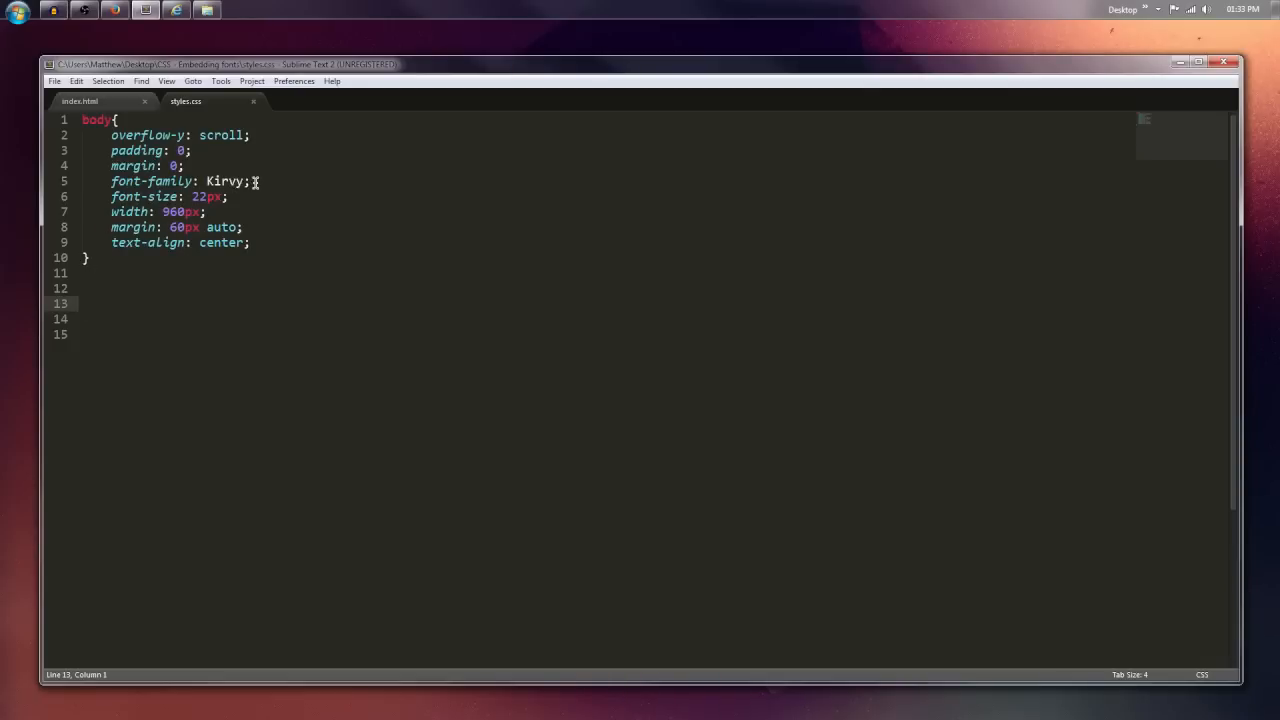
{"action": "double_click", "coordinate": [224, 180]}
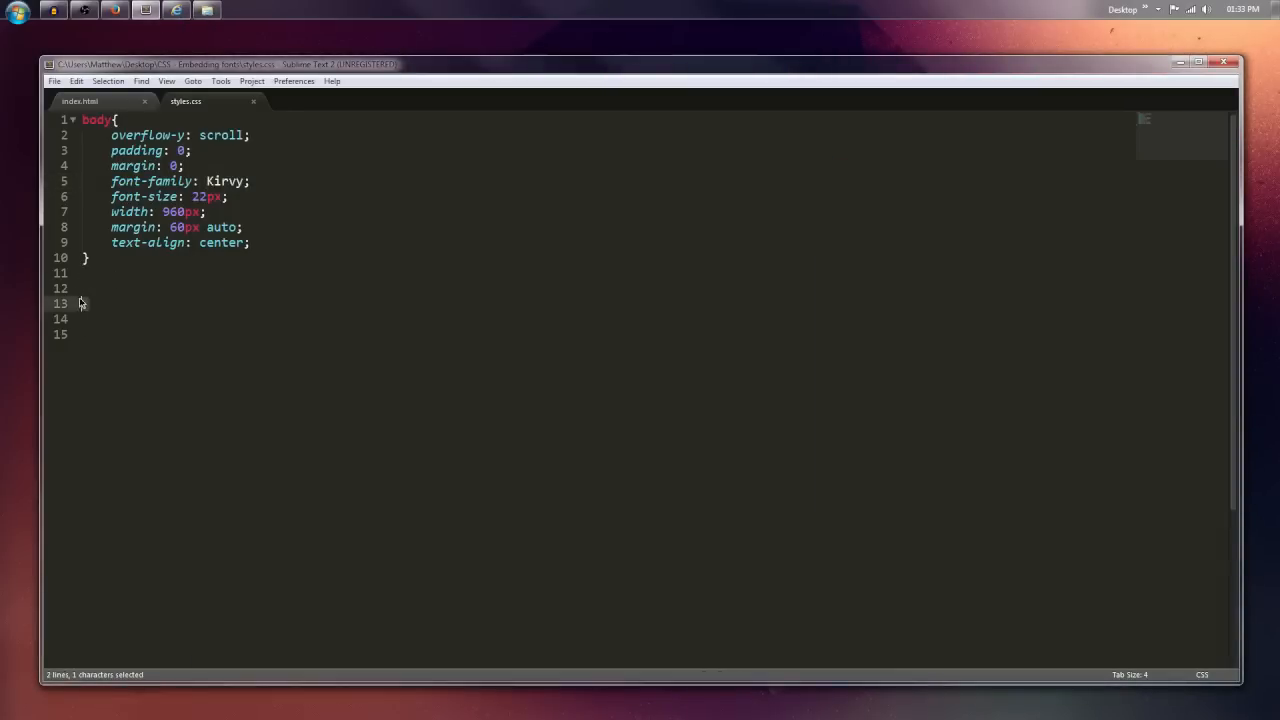
{"action": "left_click", "coordinate": [90, 304]}
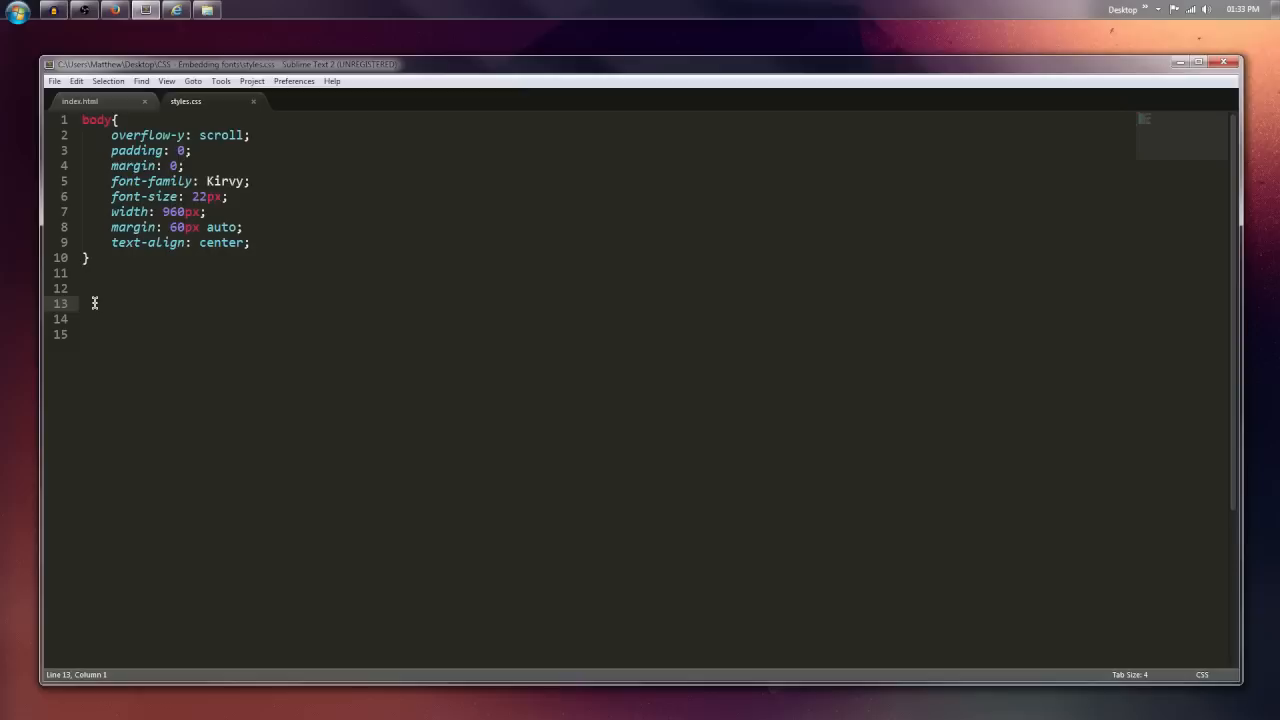
{"action": "type", "text": "@"}
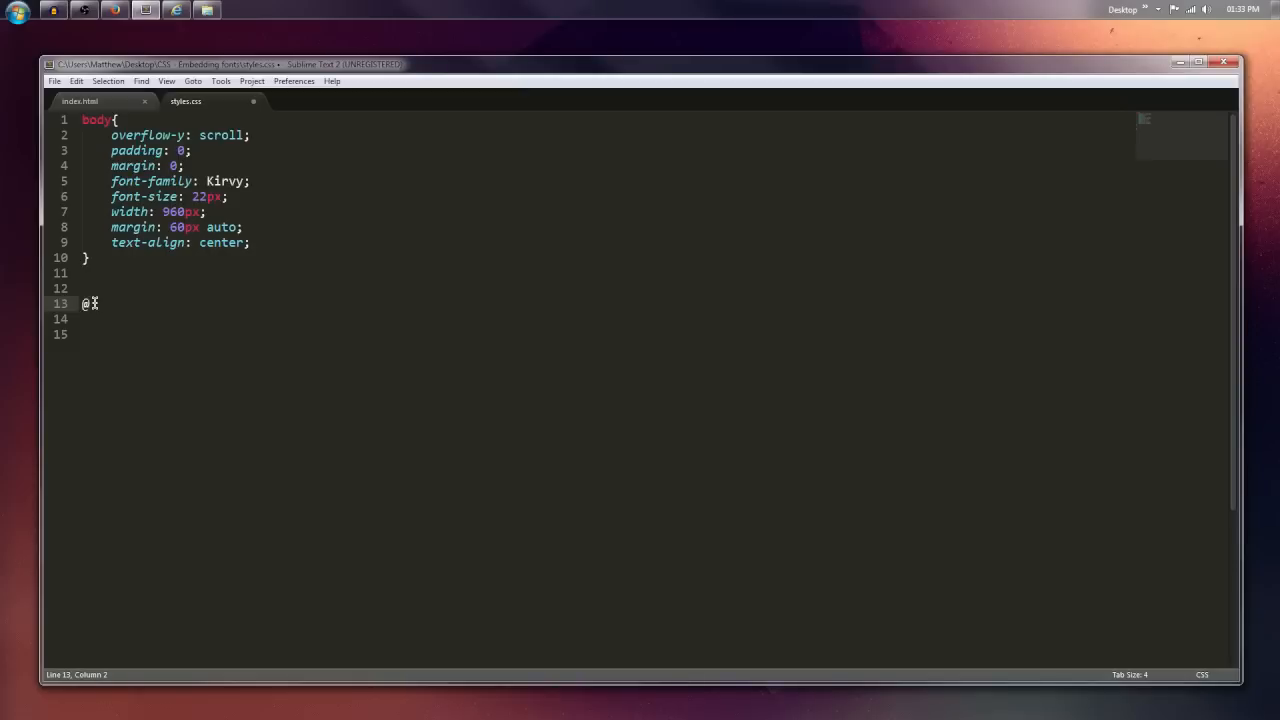
{"action": "type", "text": "font-face{"}
{"action": "left_click", "coordinate": [604, 318]}
{"action": "type", "text": "font-family: ;"}
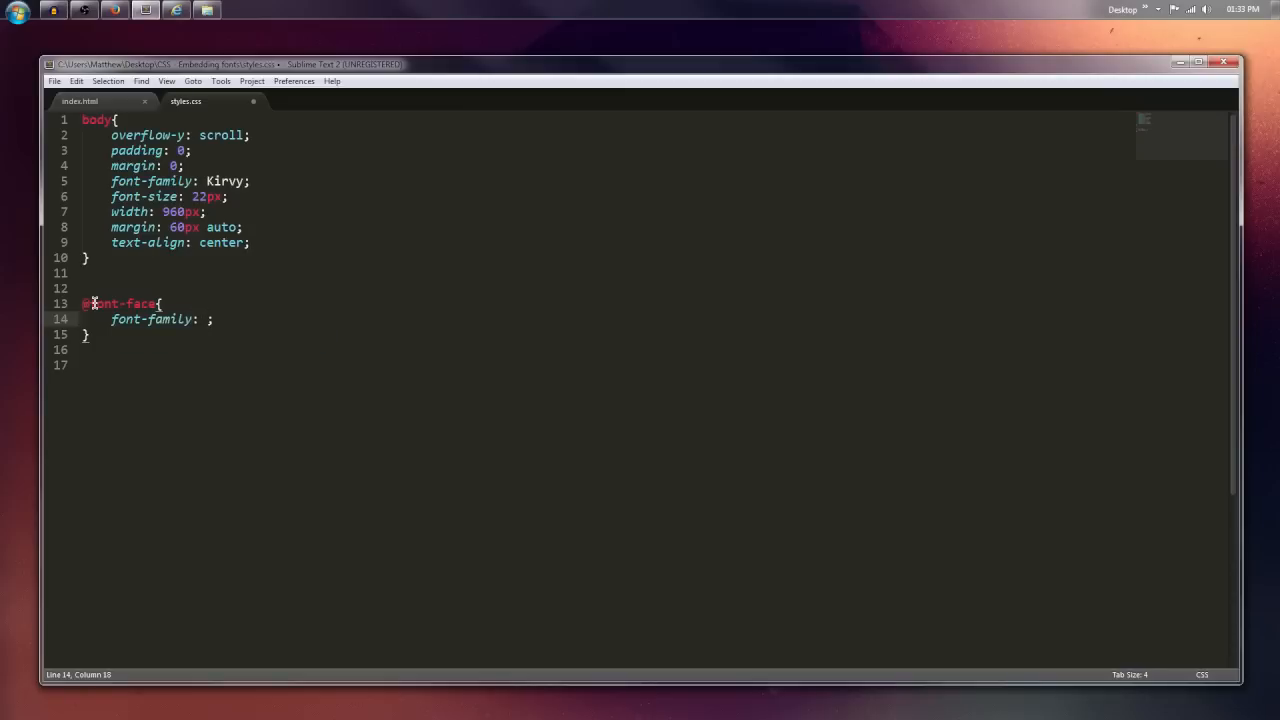
{"action": "type", "text": "\"Kirvy\""}
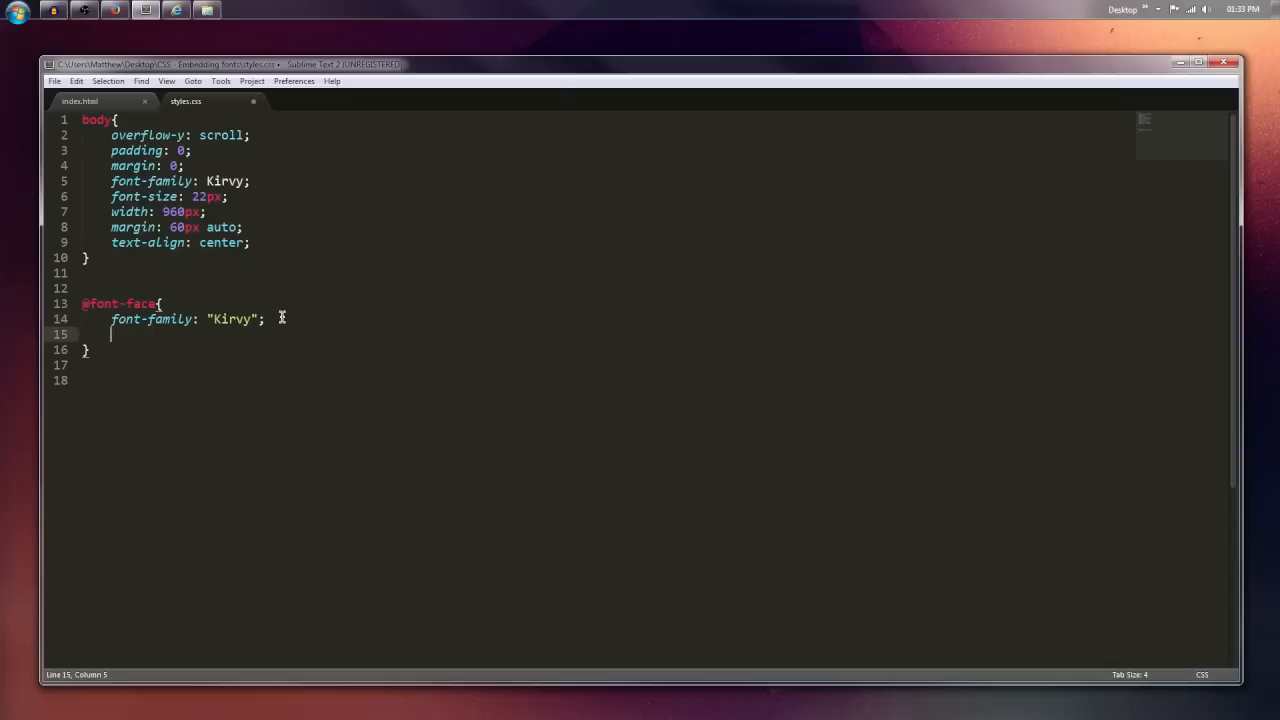
{"action": "type", "text": "src: ;"}
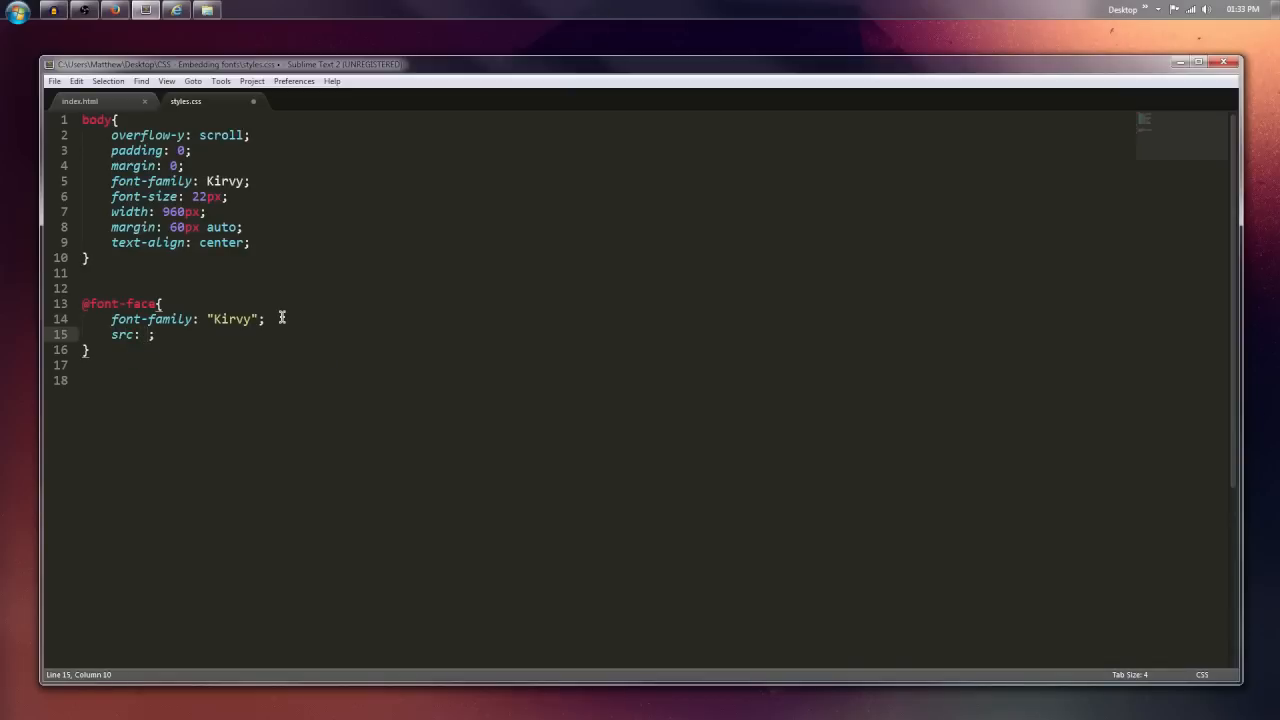
Fill the src value with url('Kirvy.eot'), fixing a stray closing character
{"action": "left_click", "coordinate": [144, 334]}
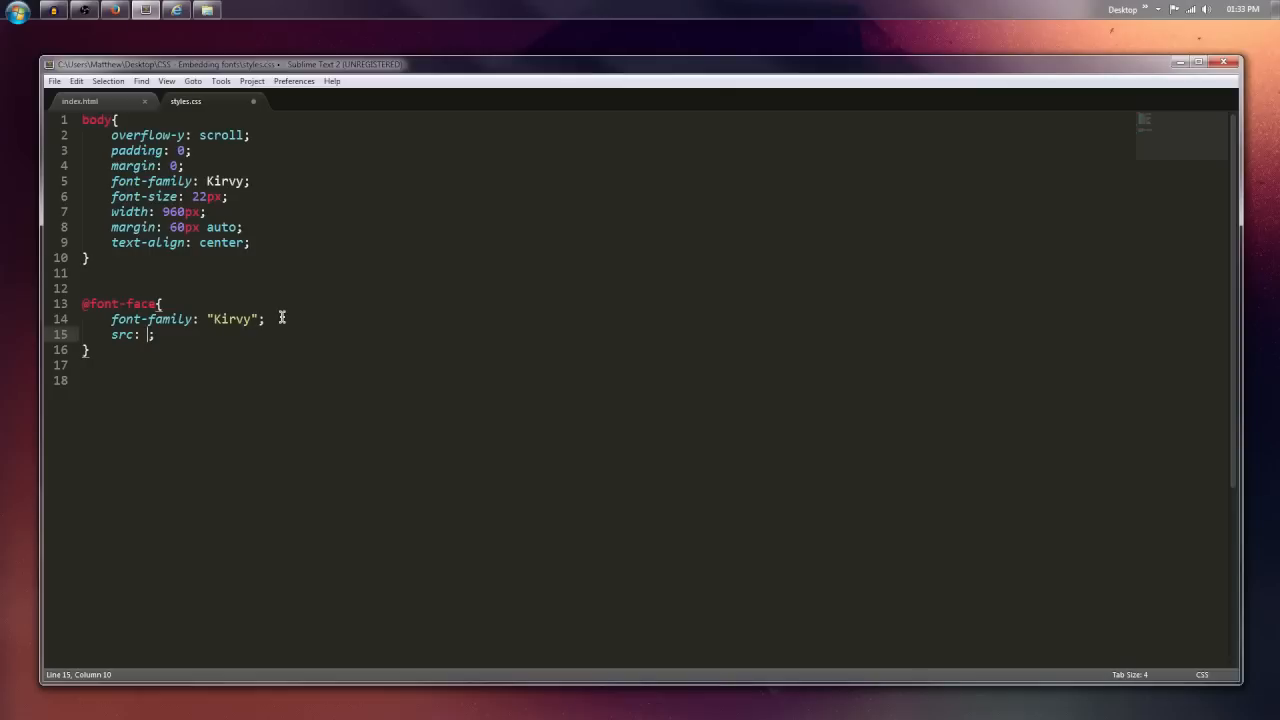
{"action": "type", "text": "url"}
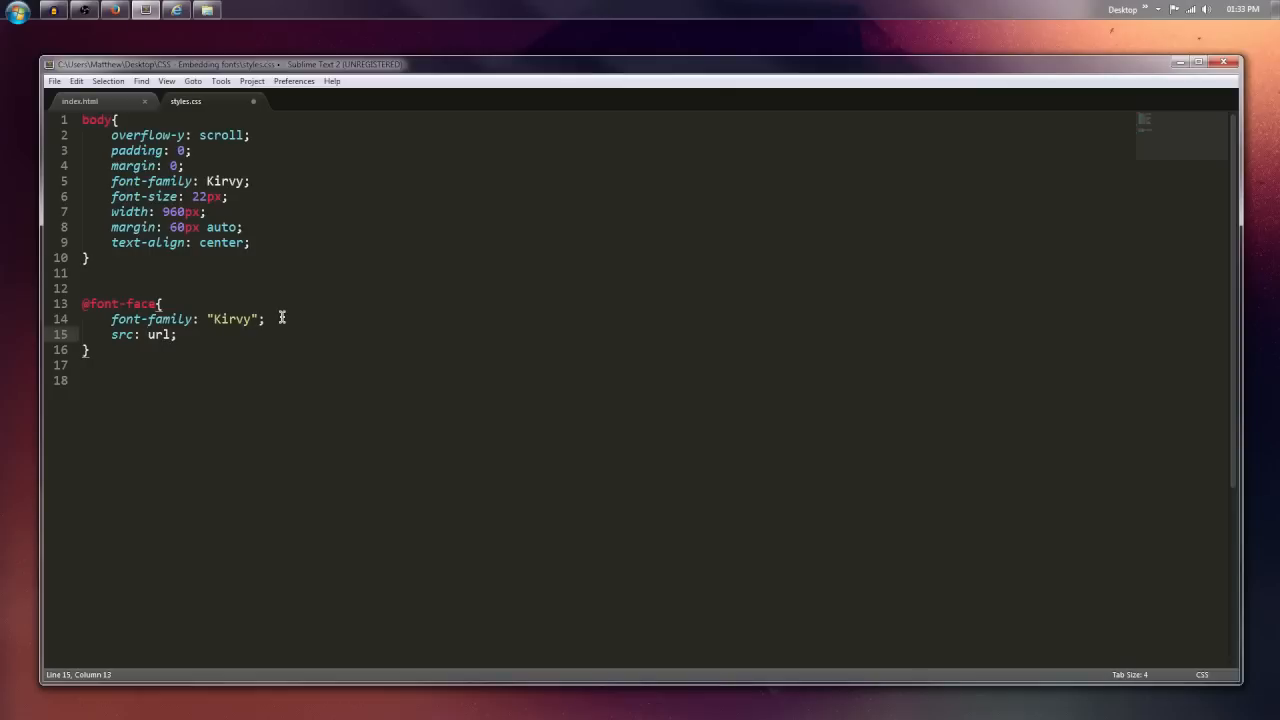
{"action": "type", "text": "('')"}
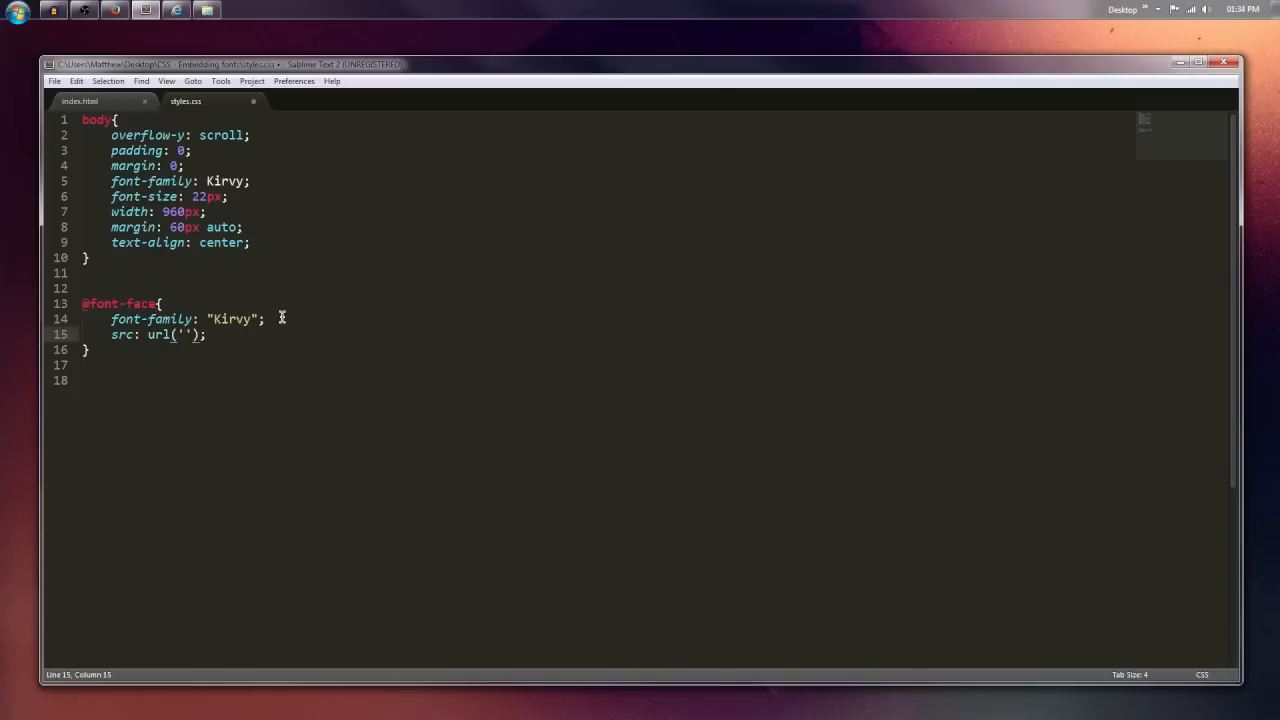
{"action": "type", "text": "Kirvy."}
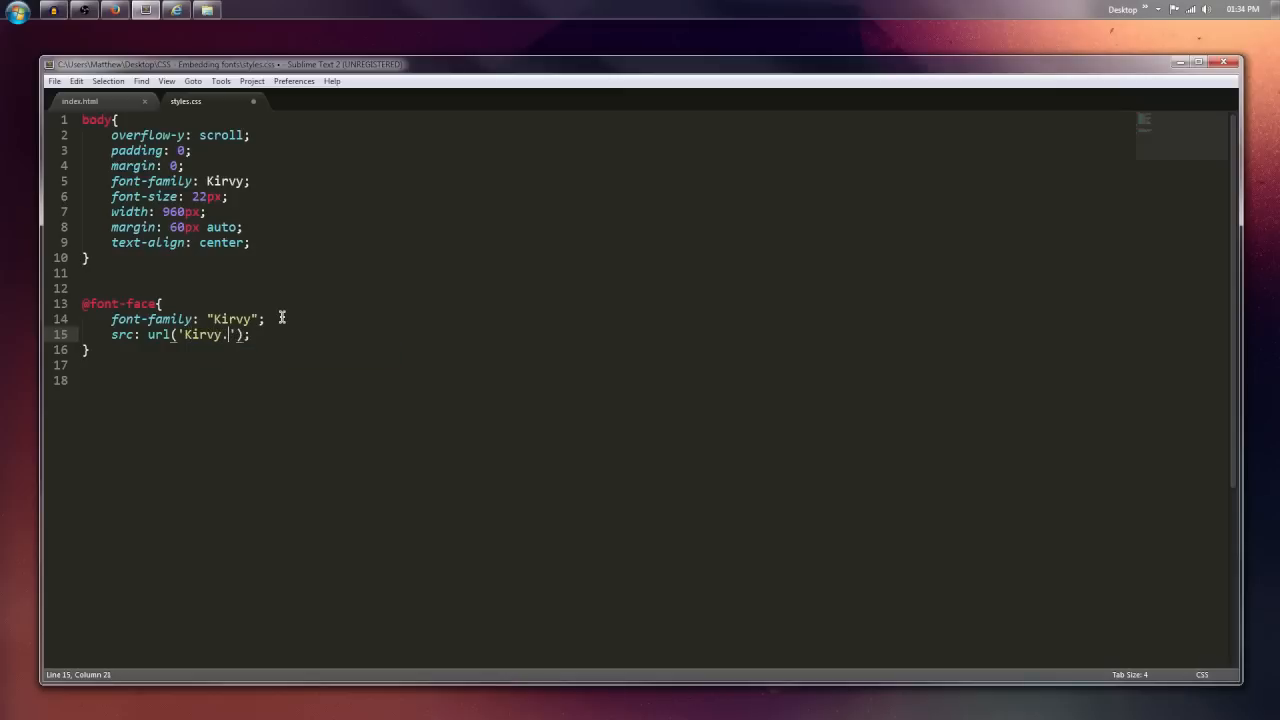
{"action": "type", "text": "eot"}
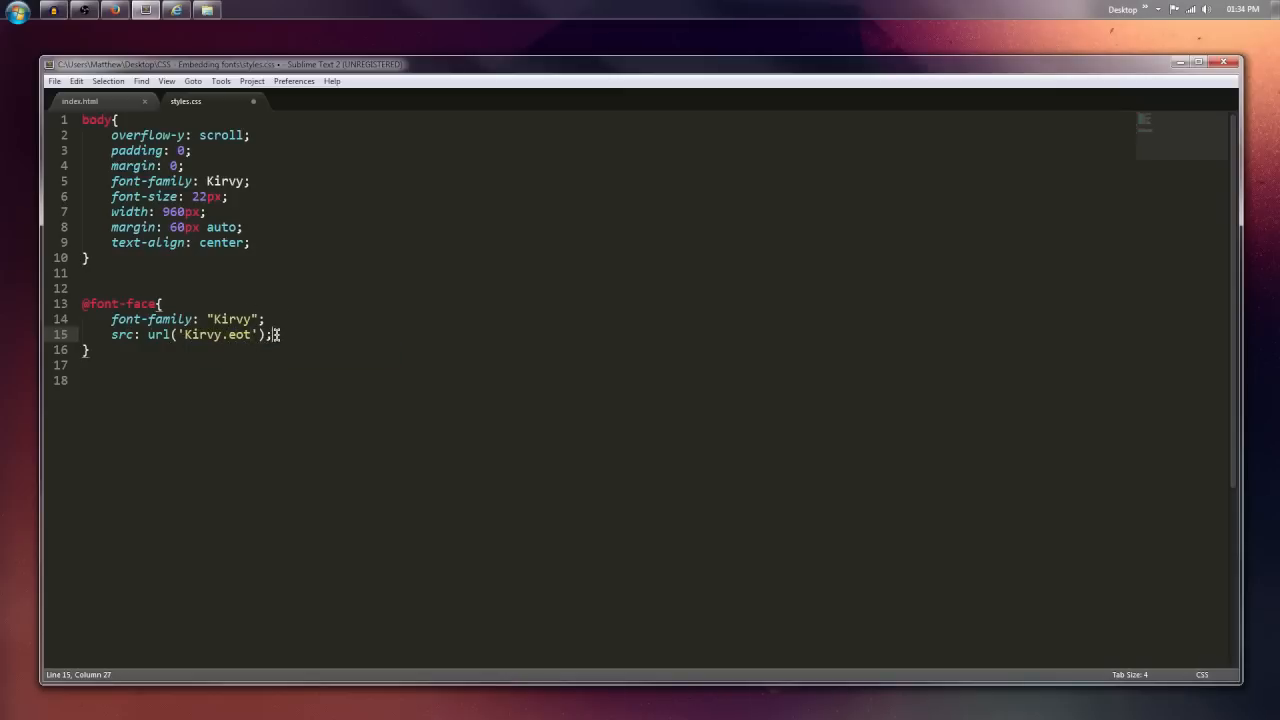
{"action": "key", "text": "Backspace"}
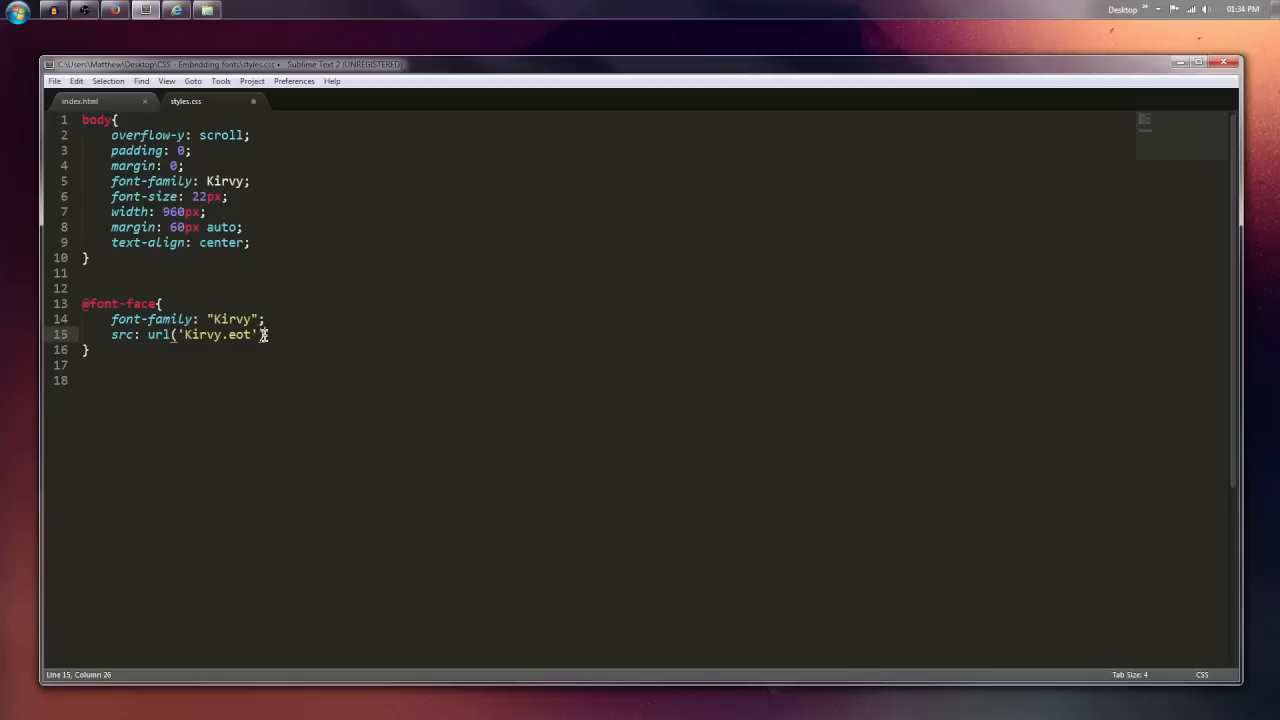
{"action": "type", "text": ")"}
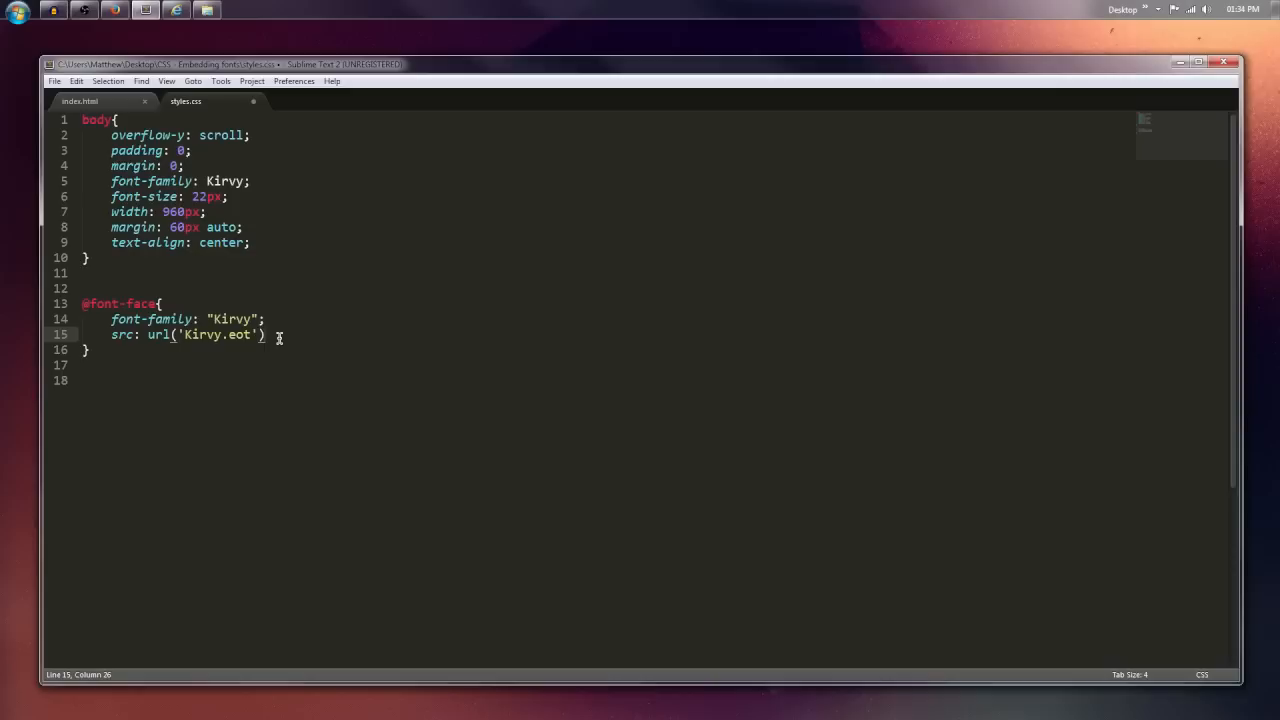
Add format('embedded-opentype') after the eot url, end the line with a comma and begin a second url entry
{"action": "type", "text": "form"}
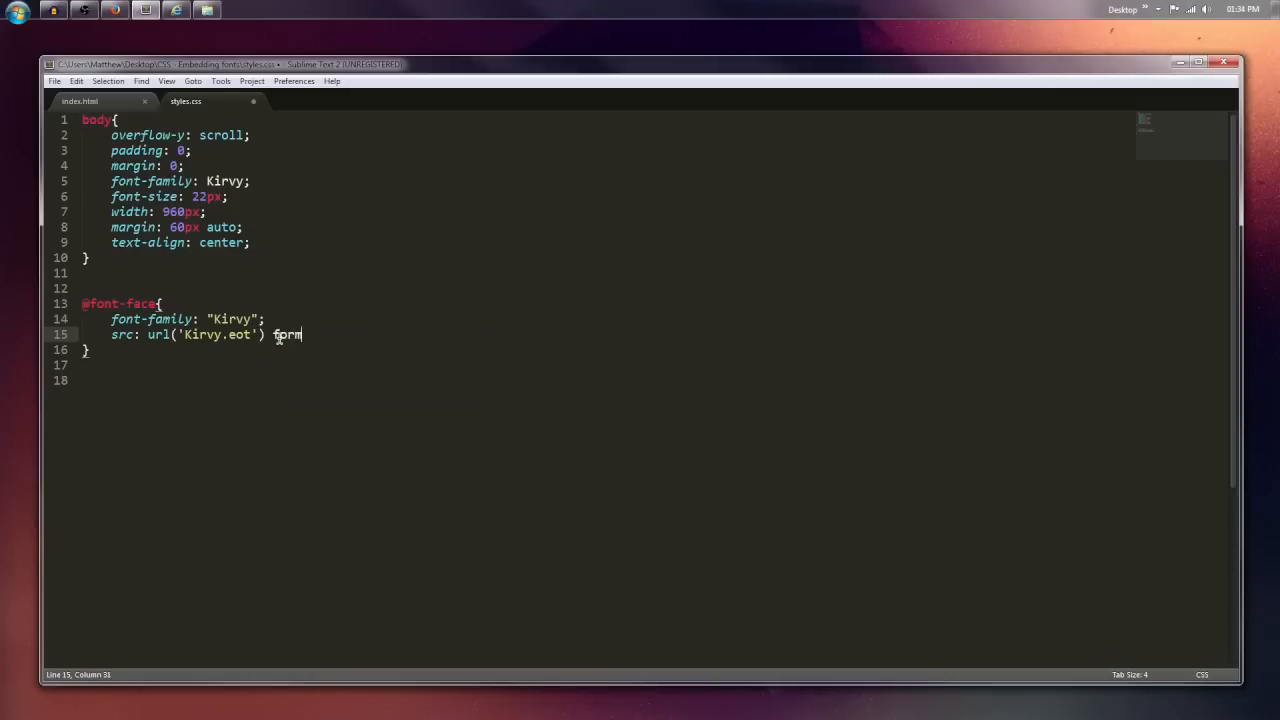
{"action": "type", "text": "at('')"}
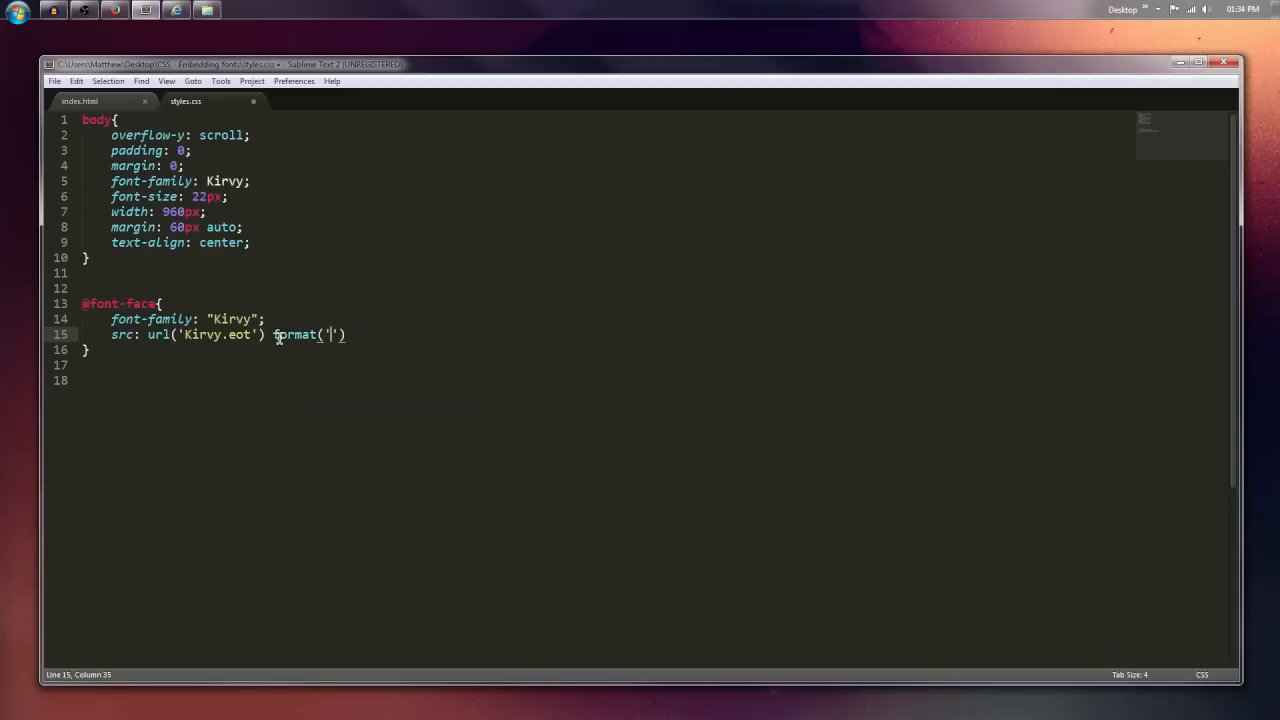
{"action": "type", "text": "embedded-"}
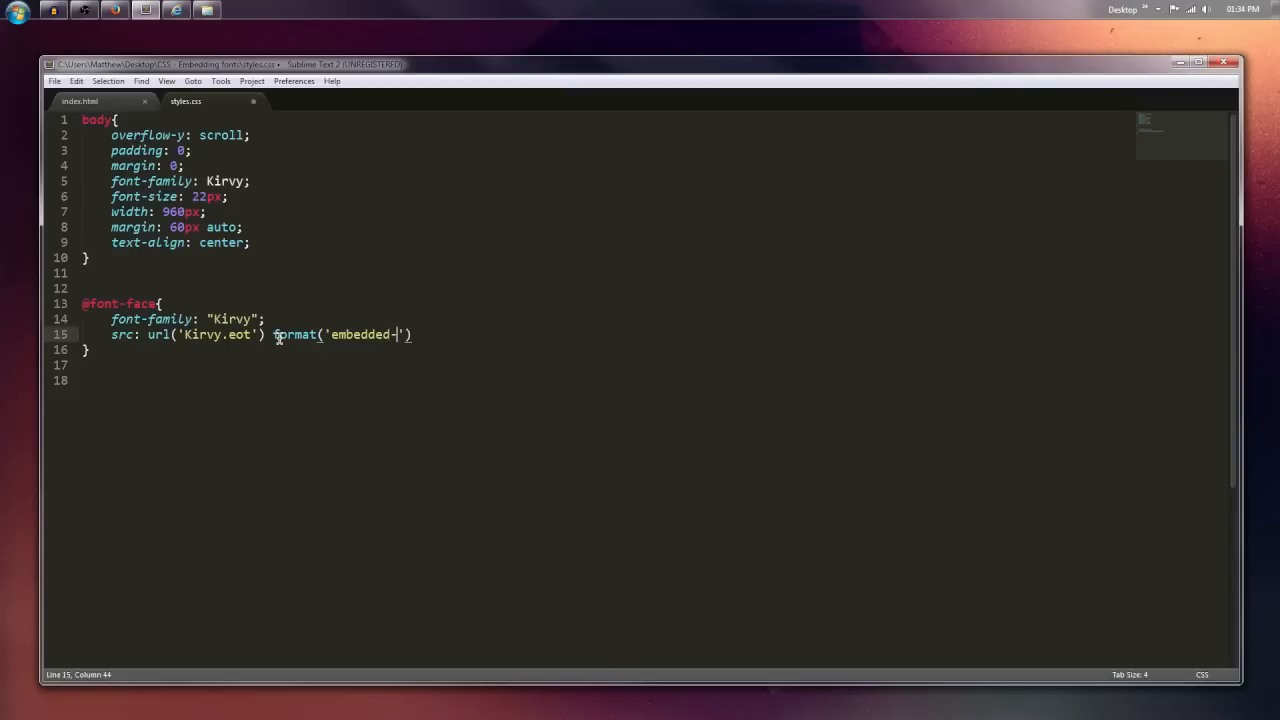
{"action": "type", "text": "opentype"}
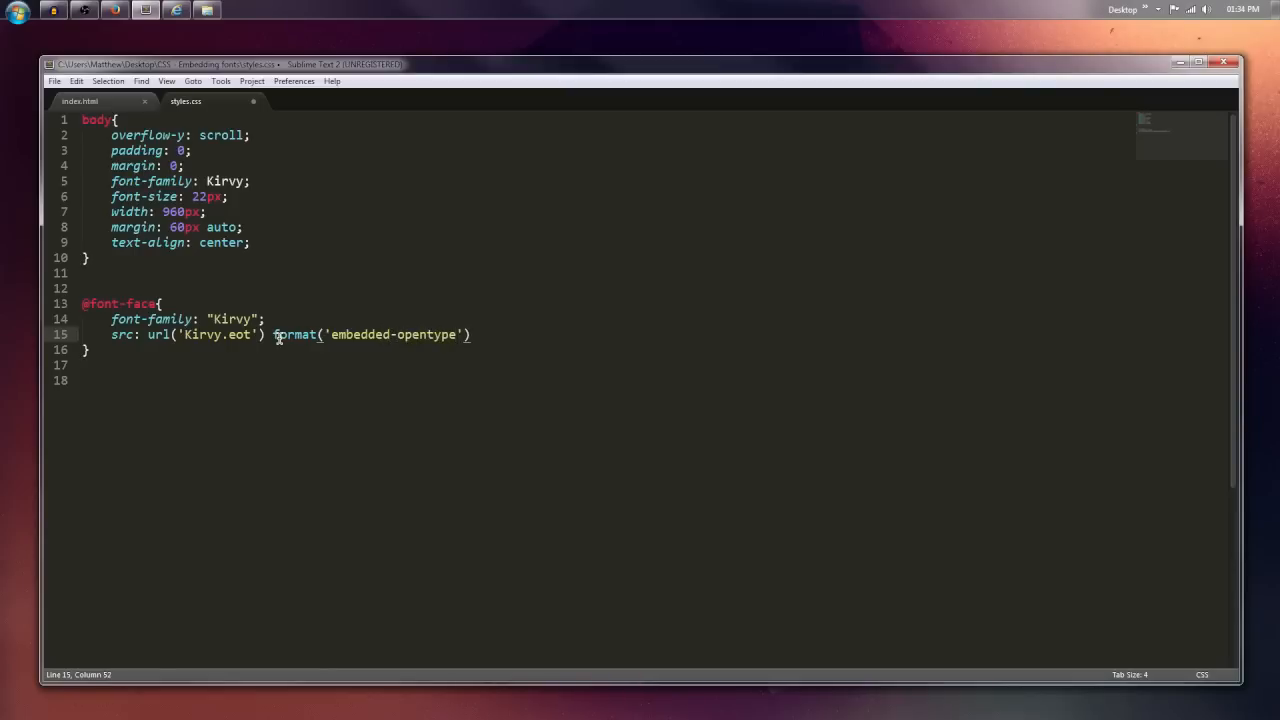
{"action": "left_click", "coordinate": [296, 334]}
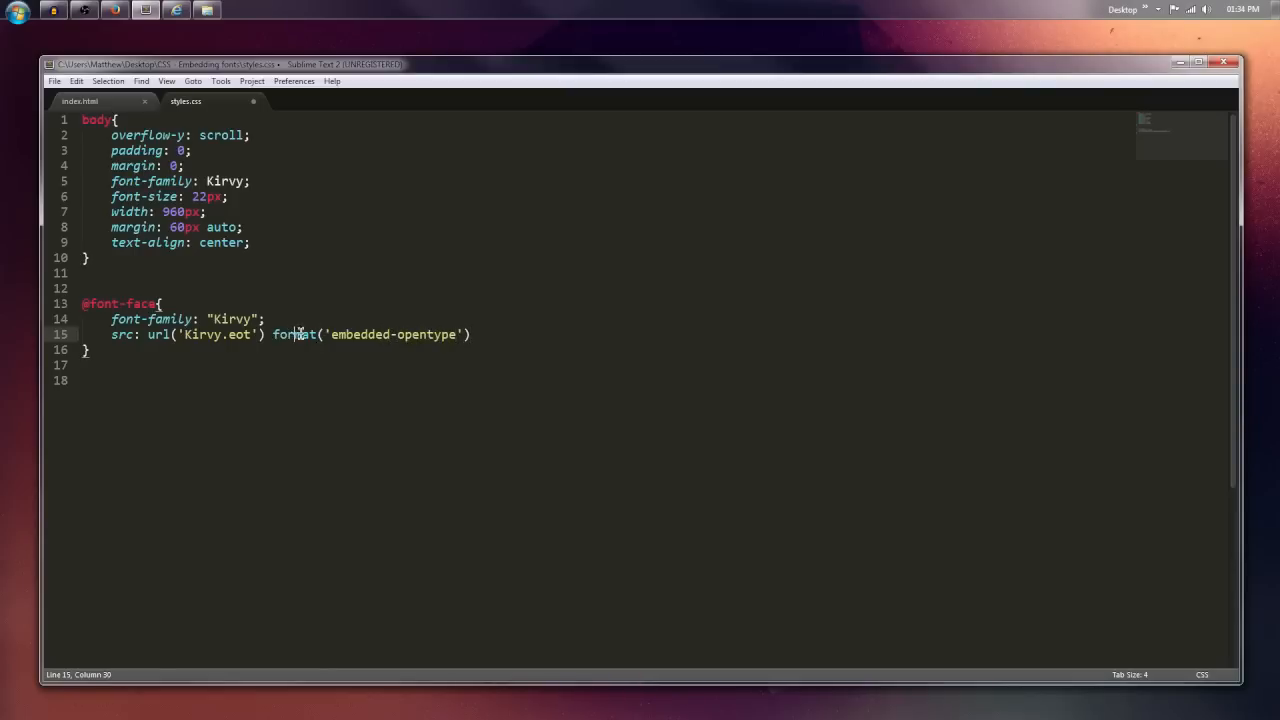
{"action": "left_click", "coordinate": [478, 334]}
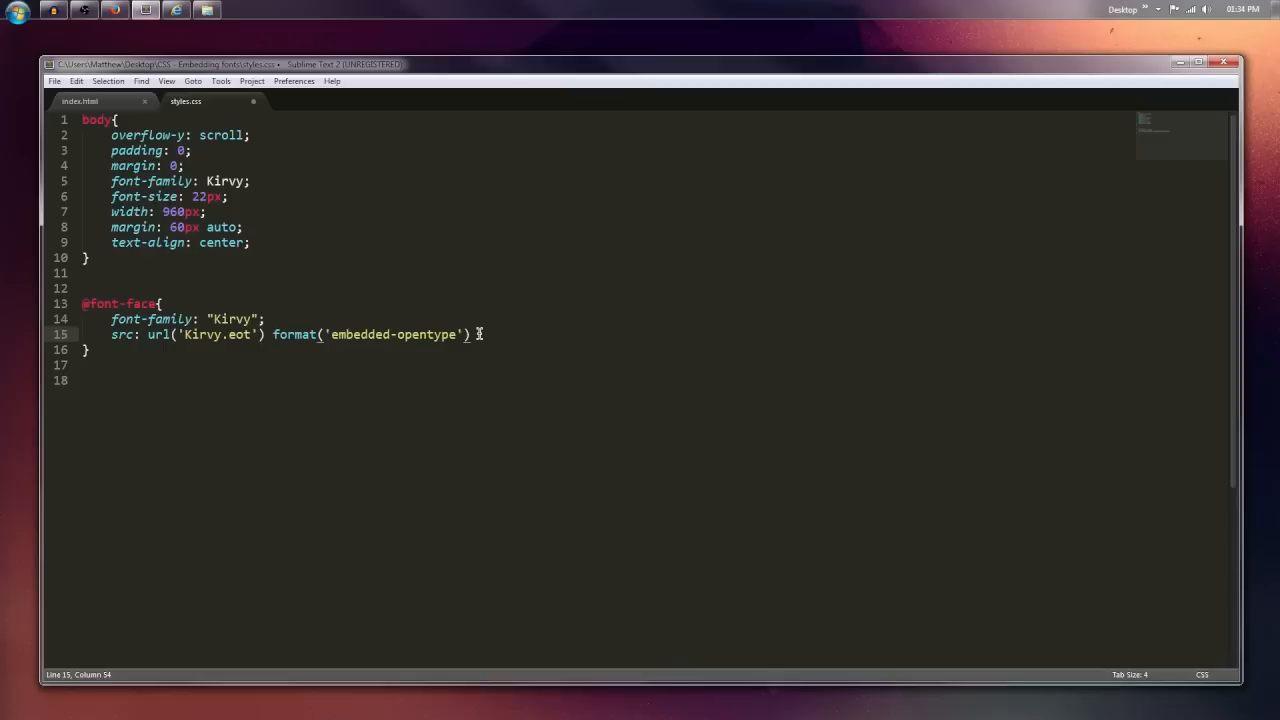
{"action": "type", "text": ","}
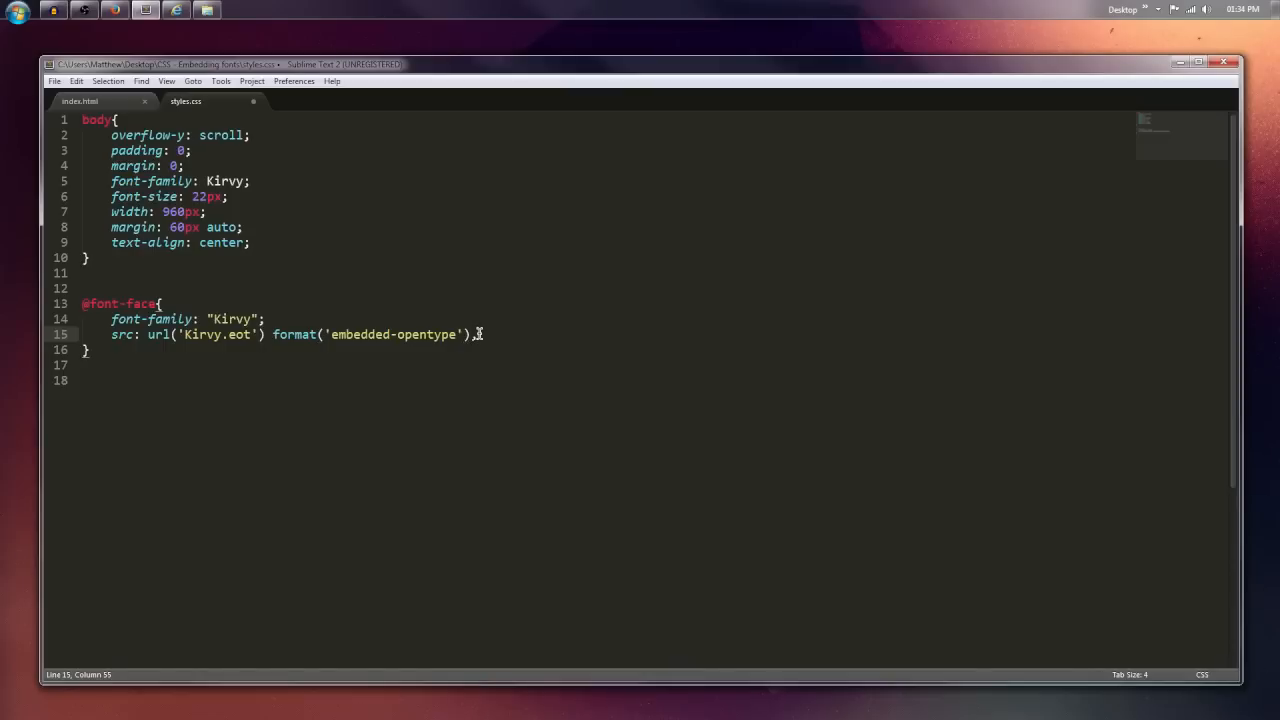
{"action": "type", "text": "url"}
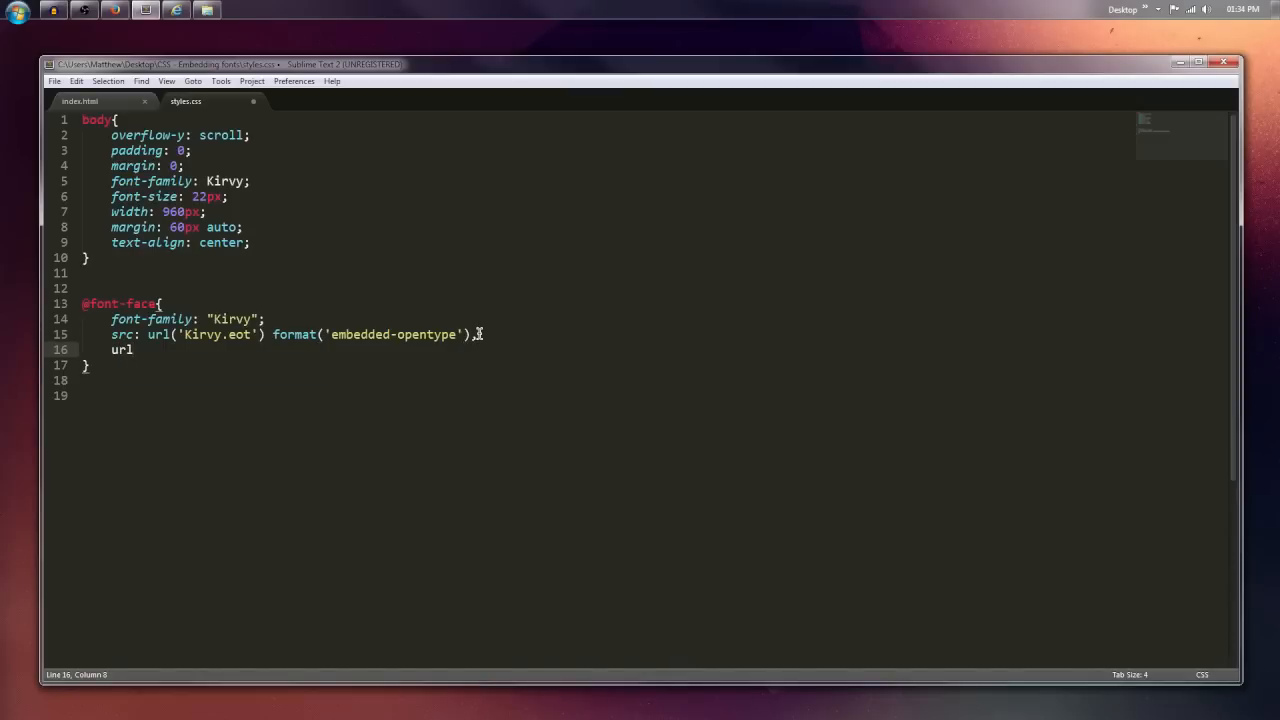
Complete the second source as url('Kirvy.otf') format('opentype'); and save the stylesheet
{"action": "type", "text": "()"}
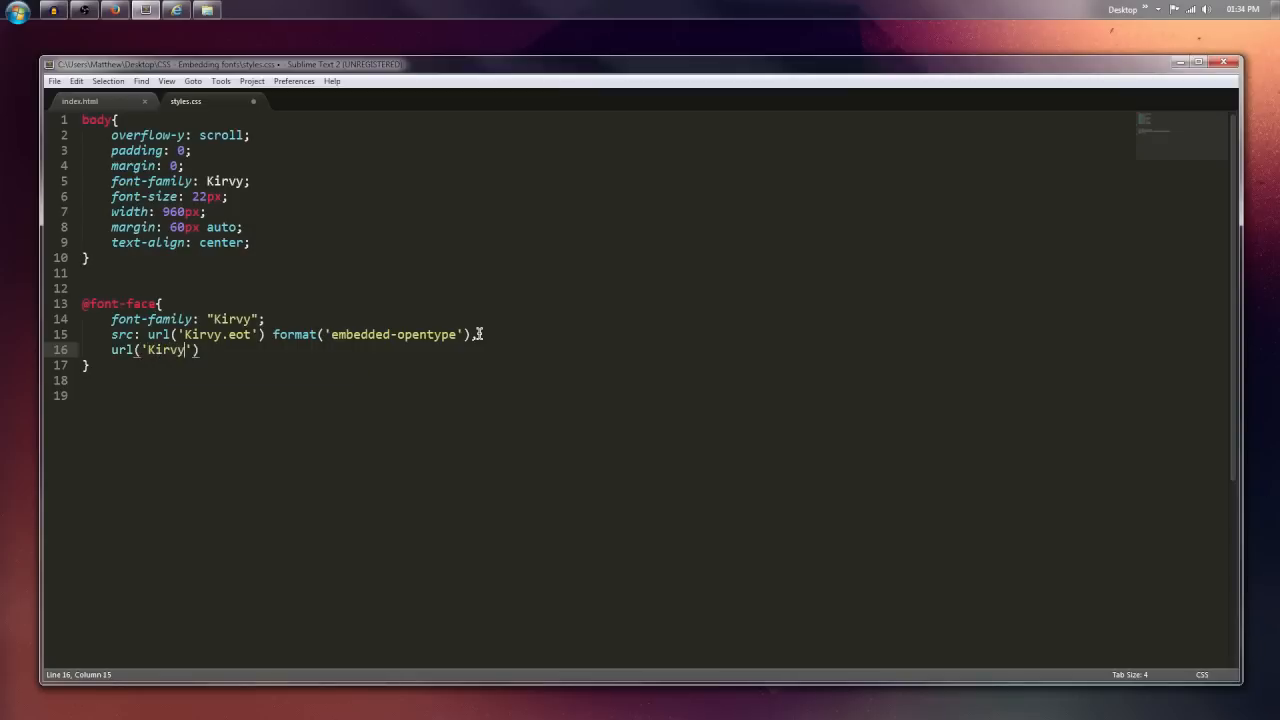
{"action": "type", "text": ".otf"}
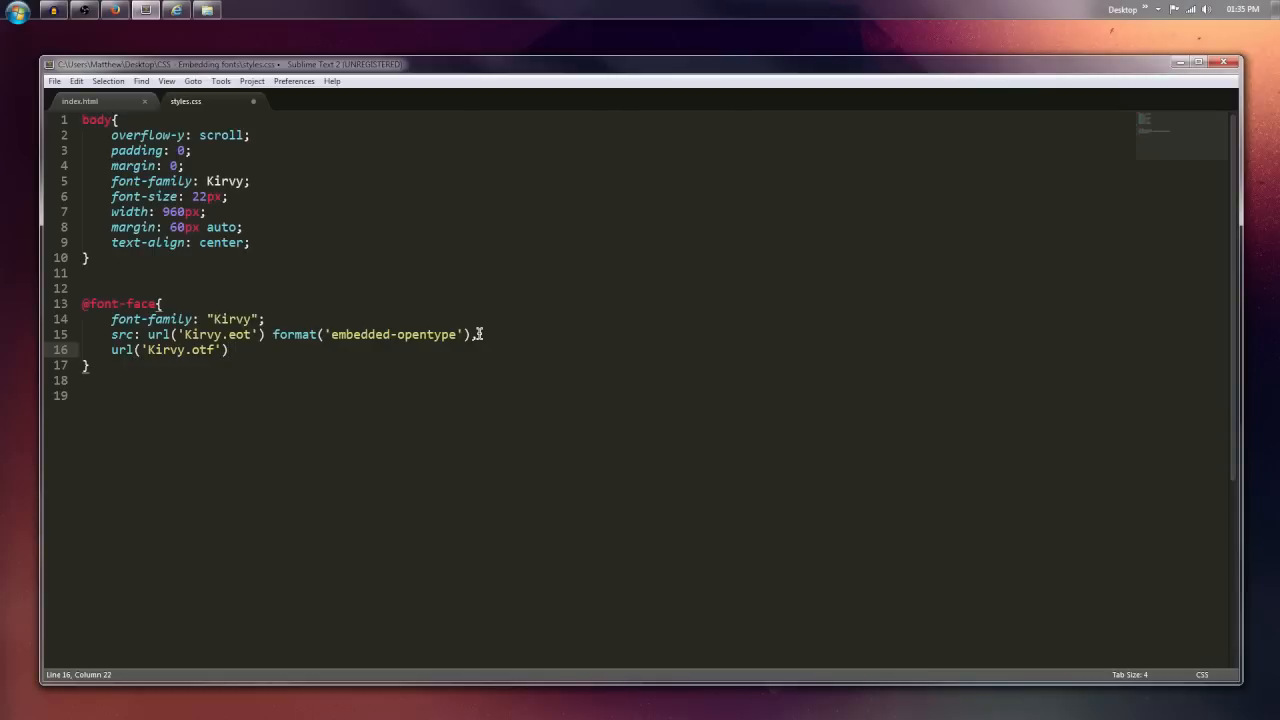
{"action": "type", "text": "format()"}
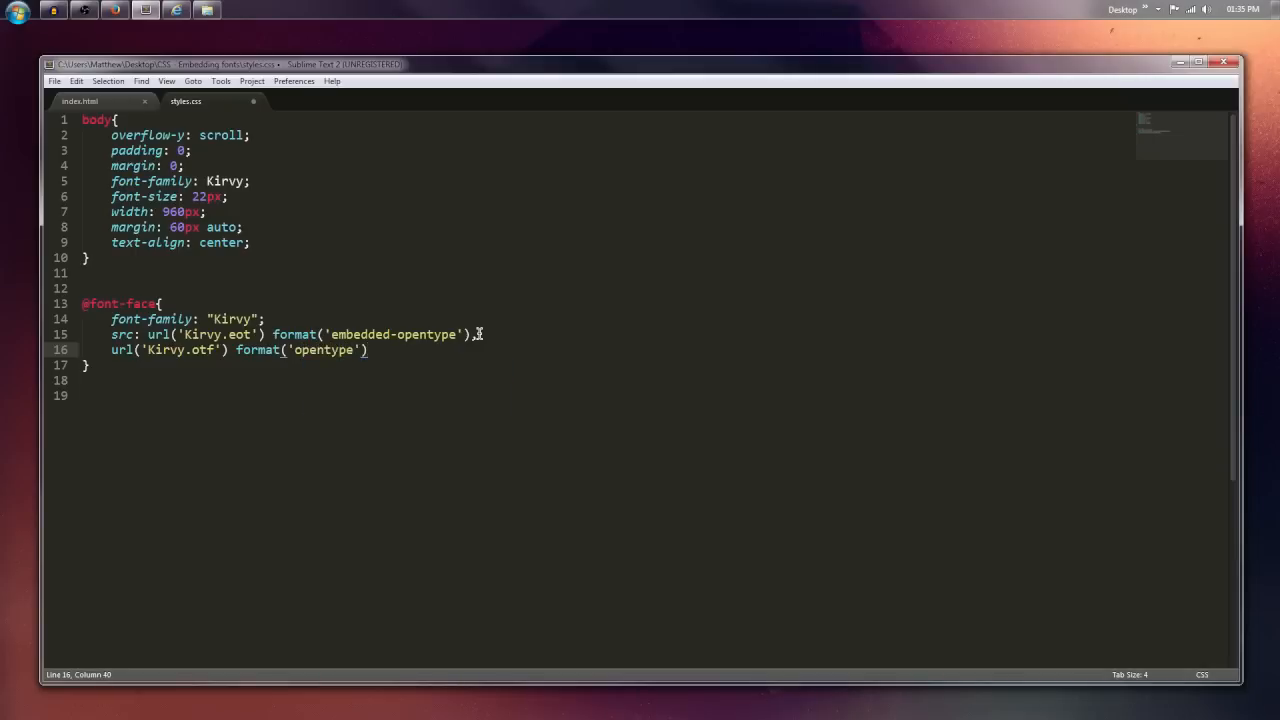
{"action": "type", "text": ";"}
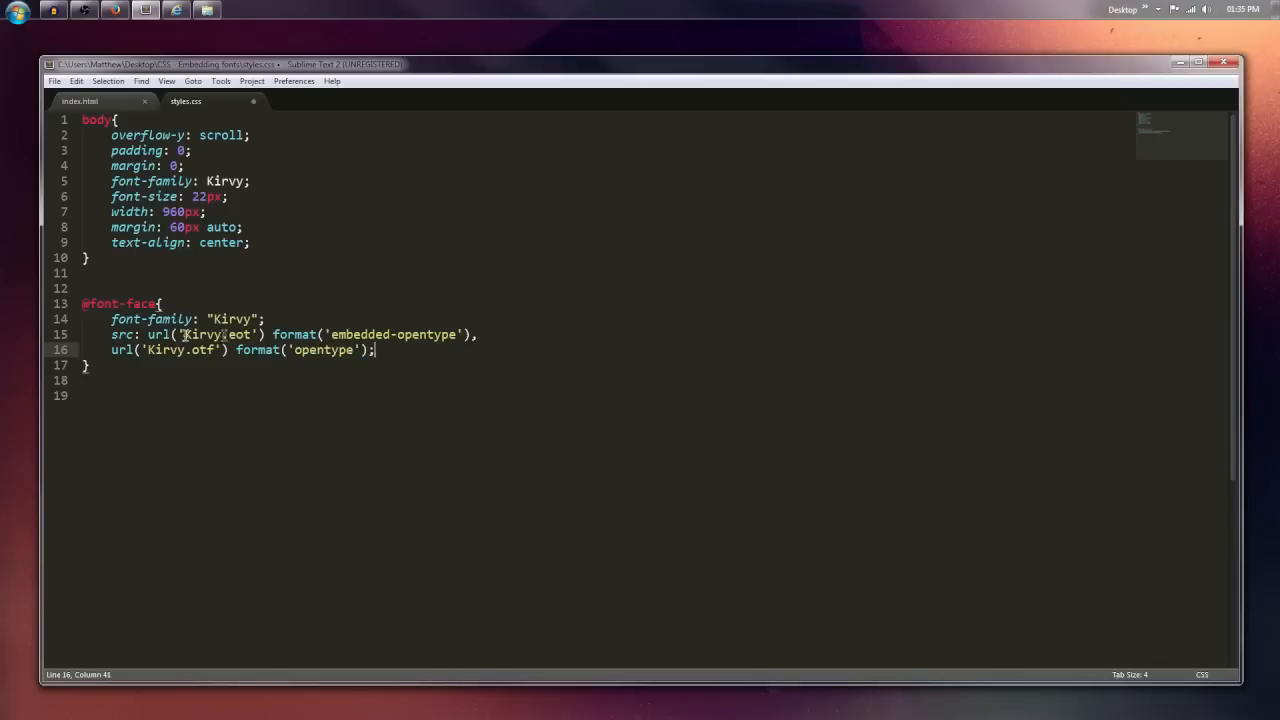
{"action": "key", "text": "ctrl+s"}
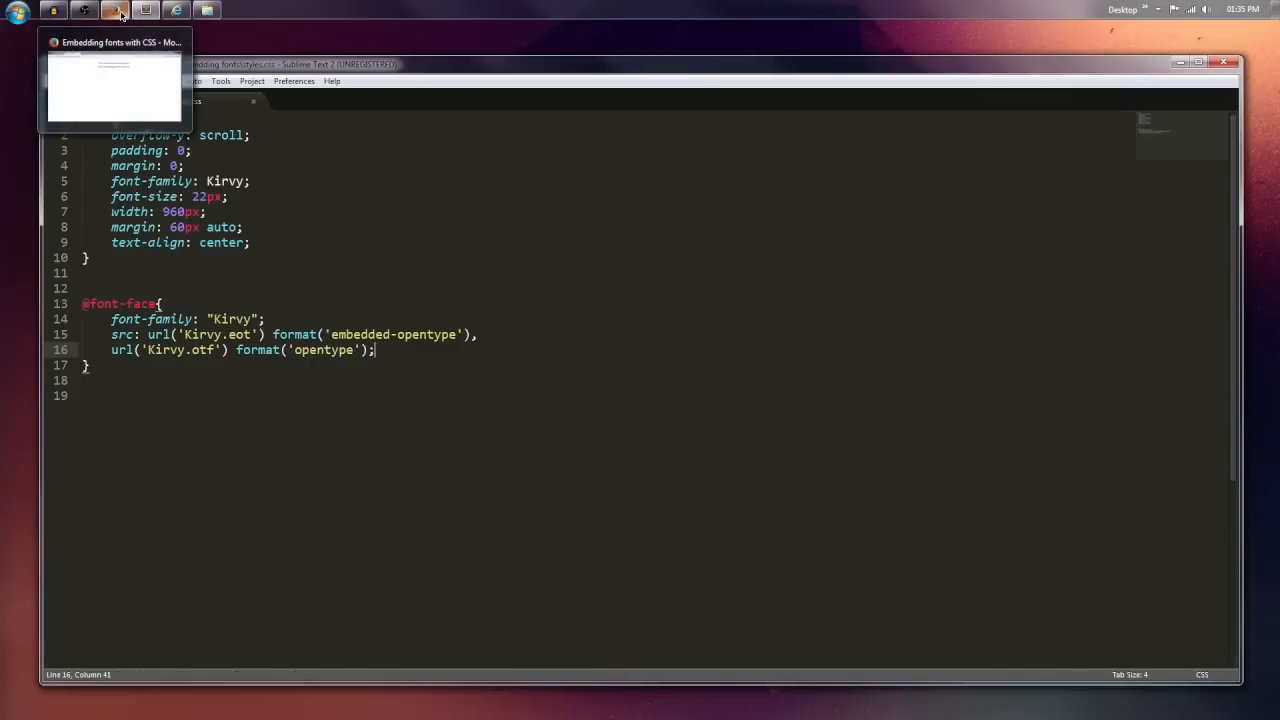
Switch to the Firefox preview and highlight the paragraph text now rendered in Kirvy
{"action": "left_click", "coordinate": [114, 80]}
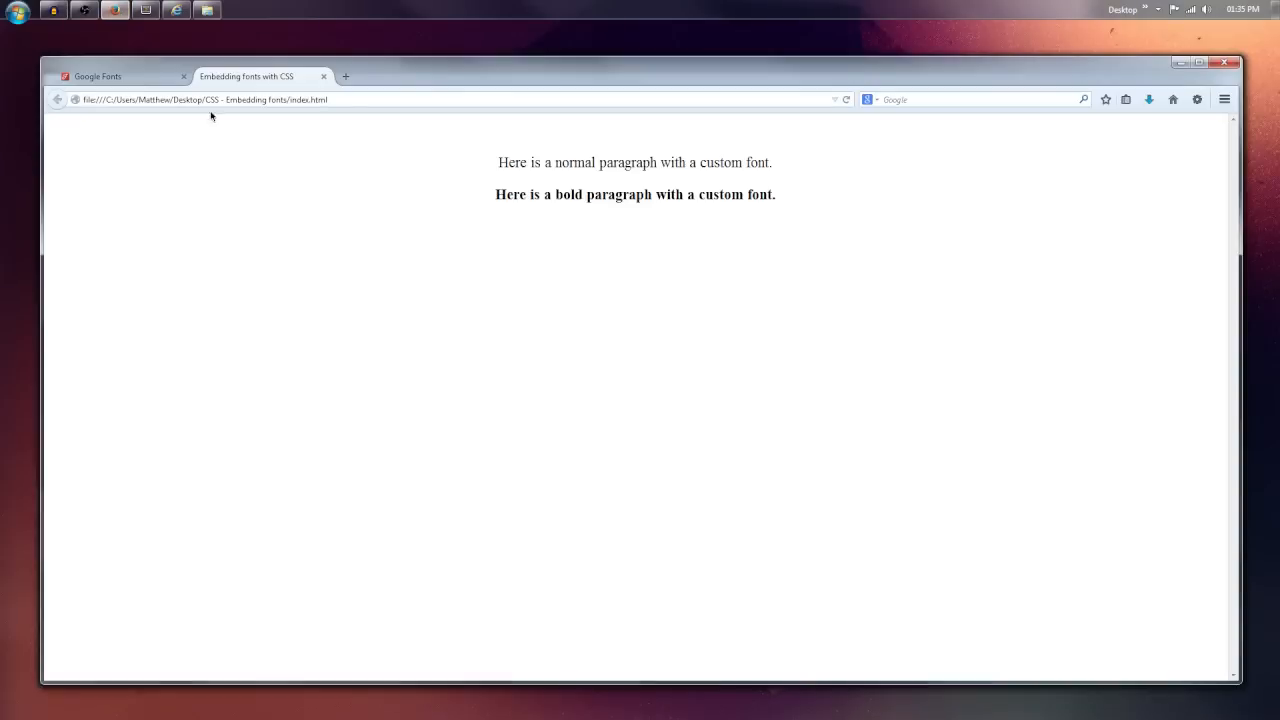
{"action": "mouse_move", "coordinate": [508, 164]}
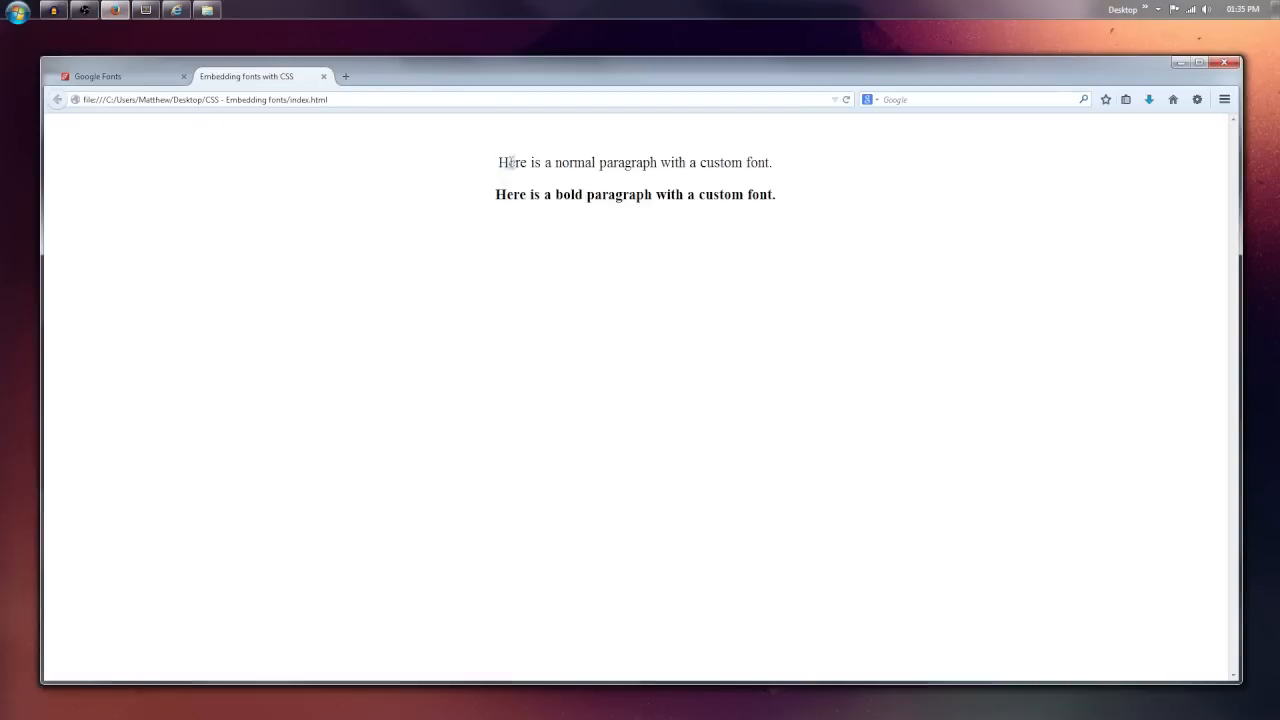
{"action": "left_click_drag", "start_coordinate": [528, 162], "coordinate": [776, 194]}
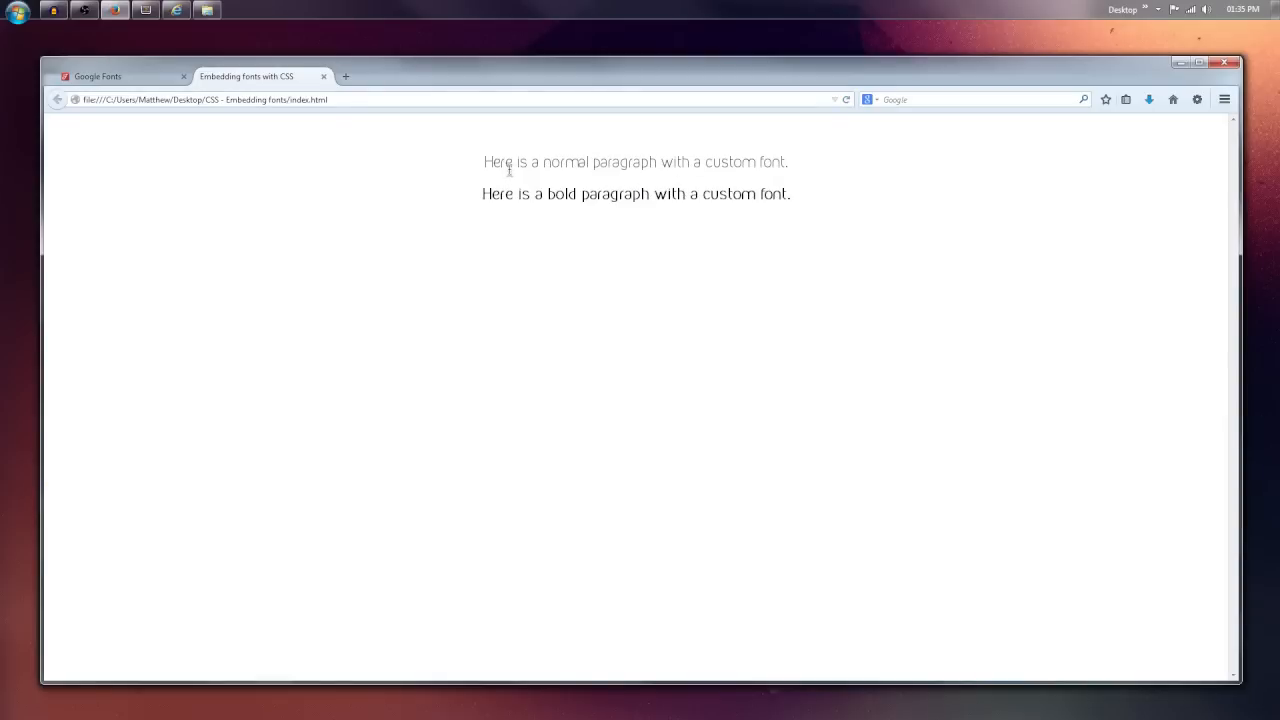
{"action": "mouse_move", "coordinate": [392, 144]}
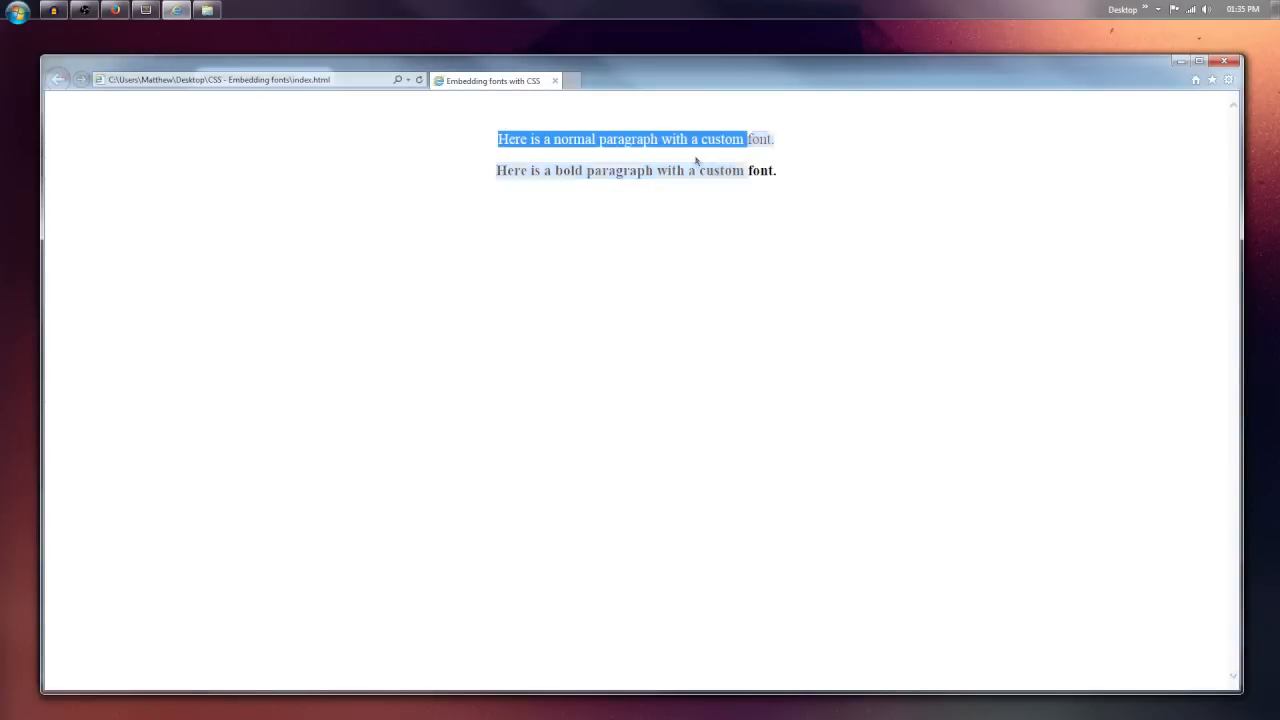
Reload the Internet Explorer preview, then bring up the project folder holding the font files
{"action": "left_click", "coordinate": [420, 80]}
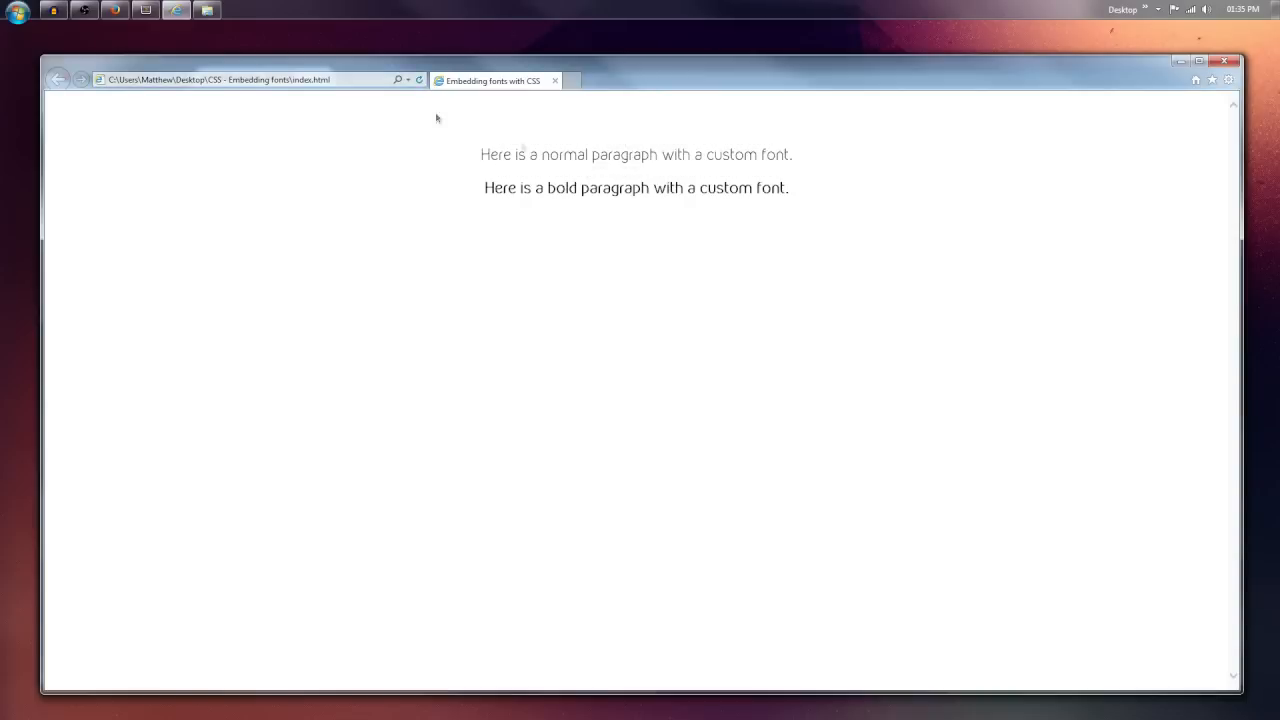
{"action": "mouse_move", "coordinate": [404, 188]}
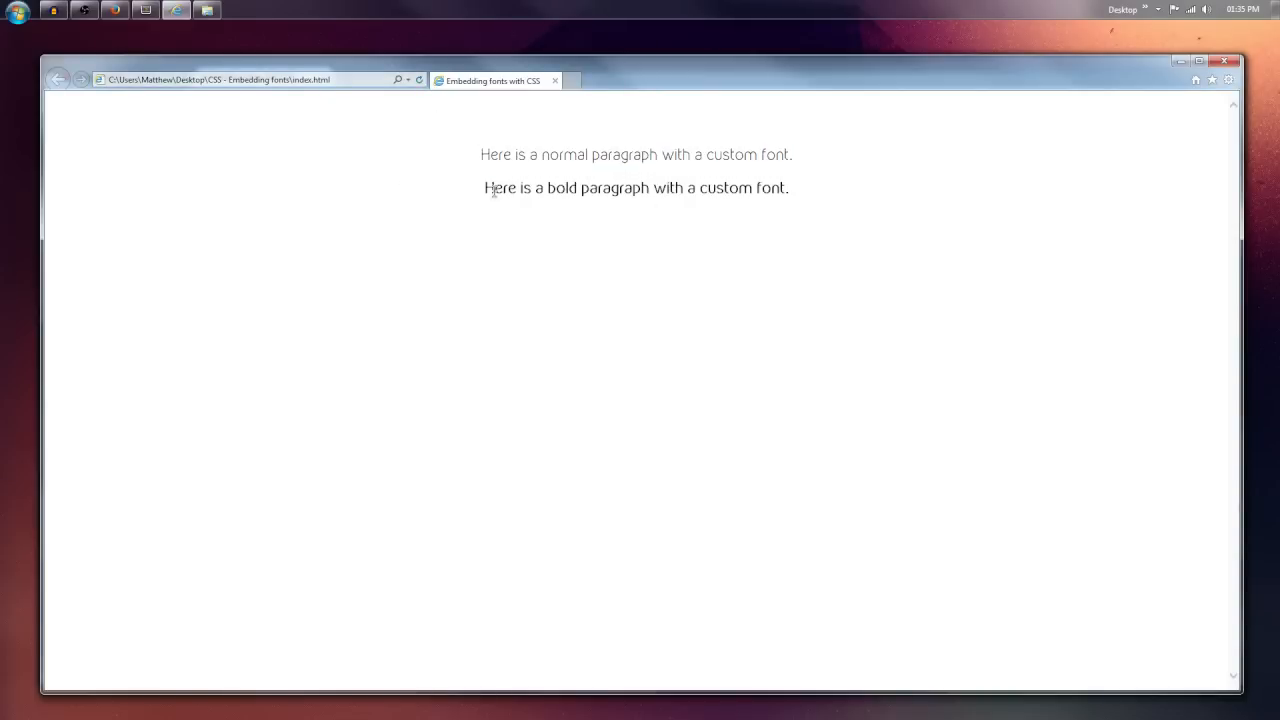
{"action": "mouse_move", "coordinate": [436, 188]}
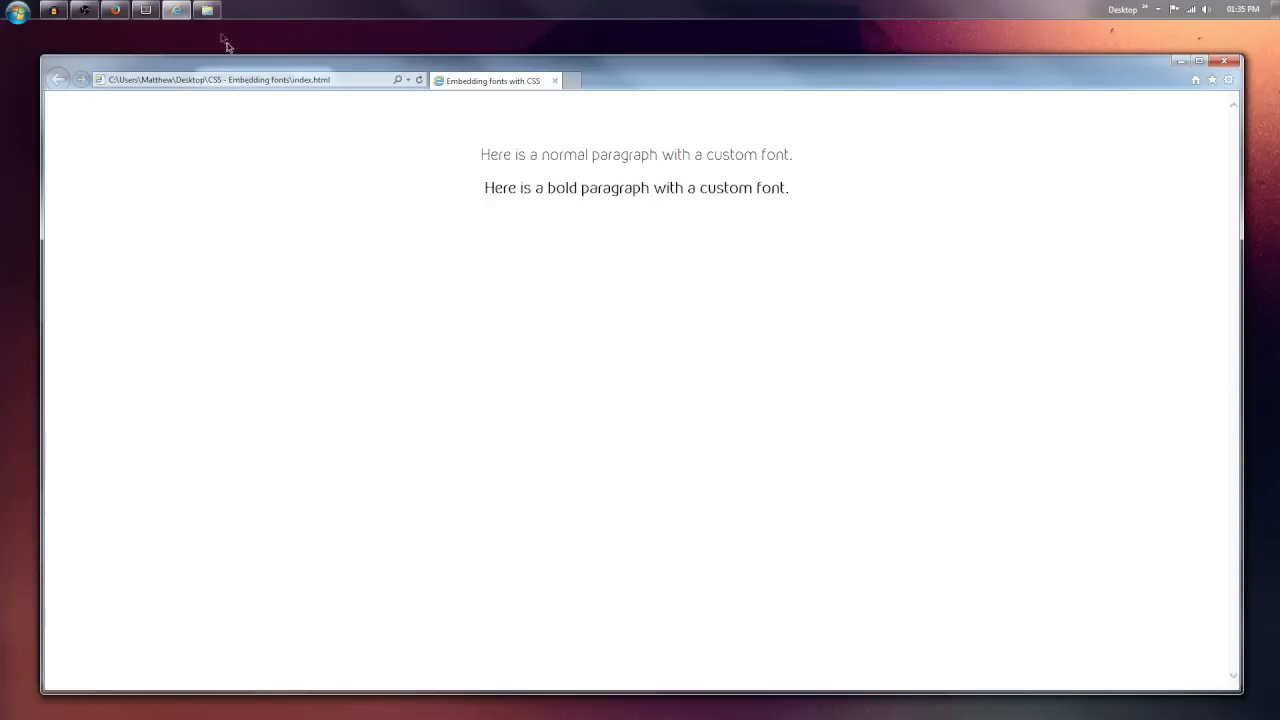
{"action": "left_click", "coordinate": [208, 10]}
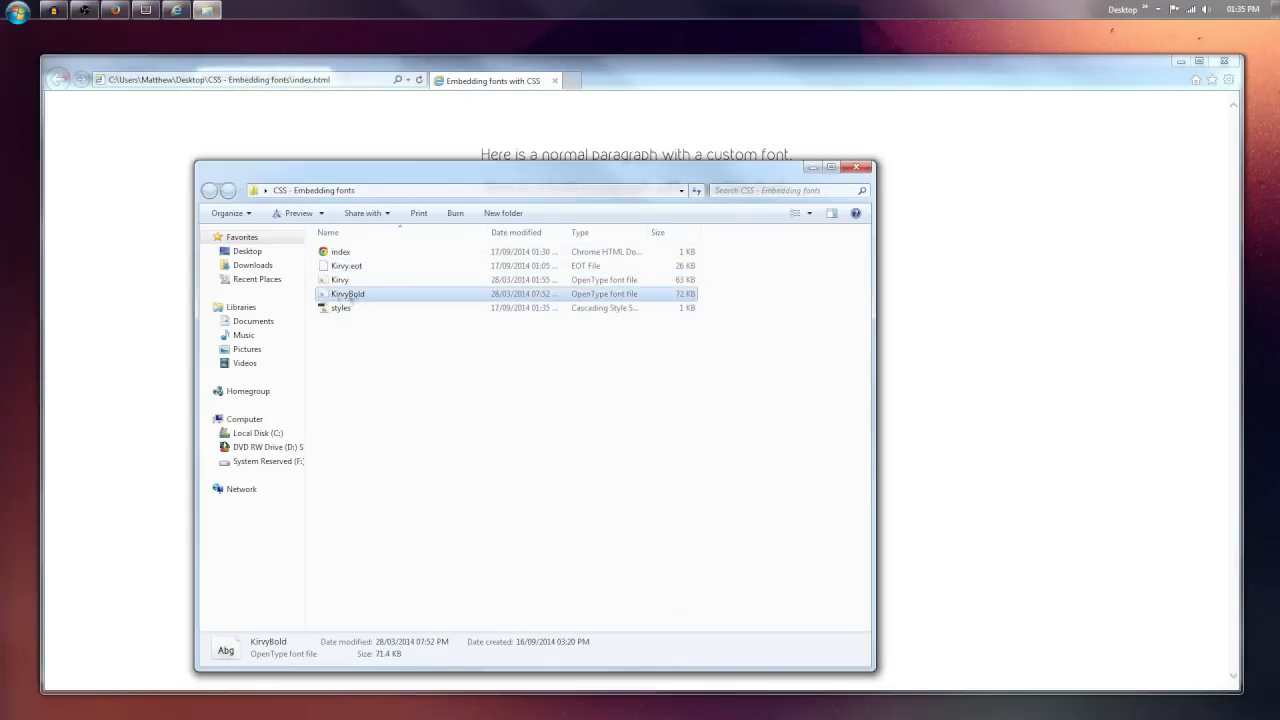
{"action": "mouse_move", "coordinate": [348, 294]}
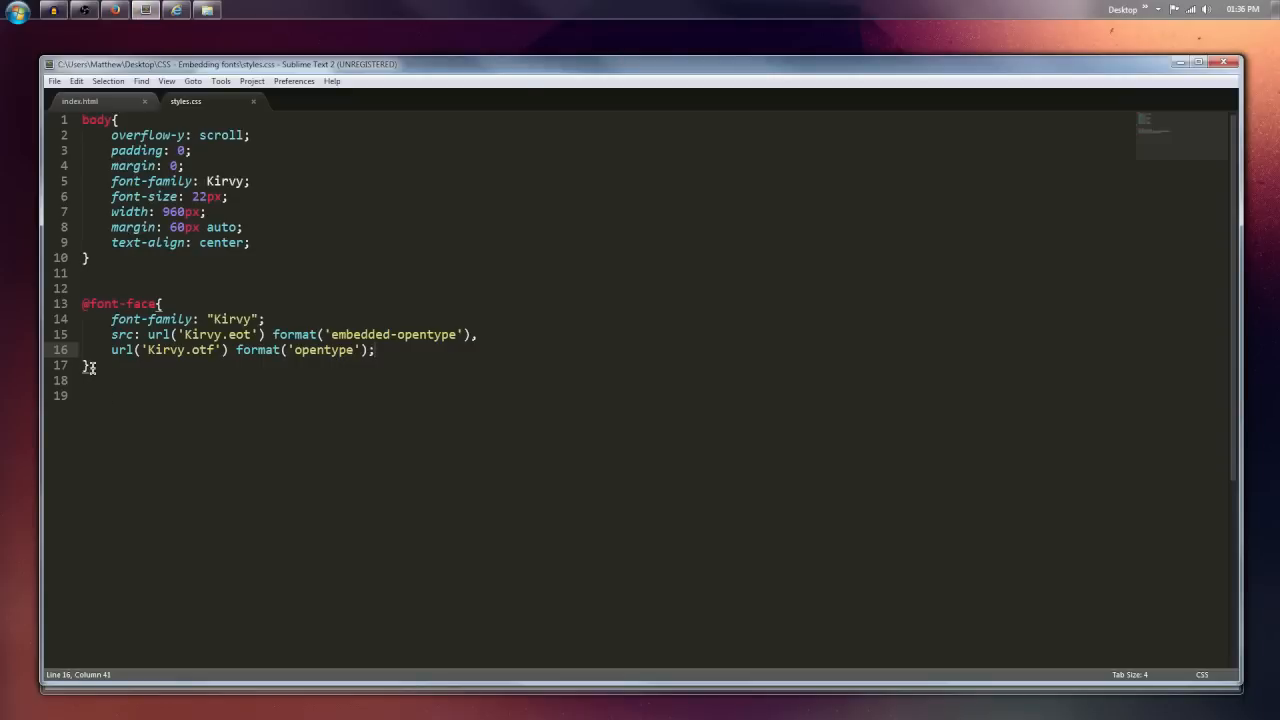
{"action": "type", "text": "@font-face{"}
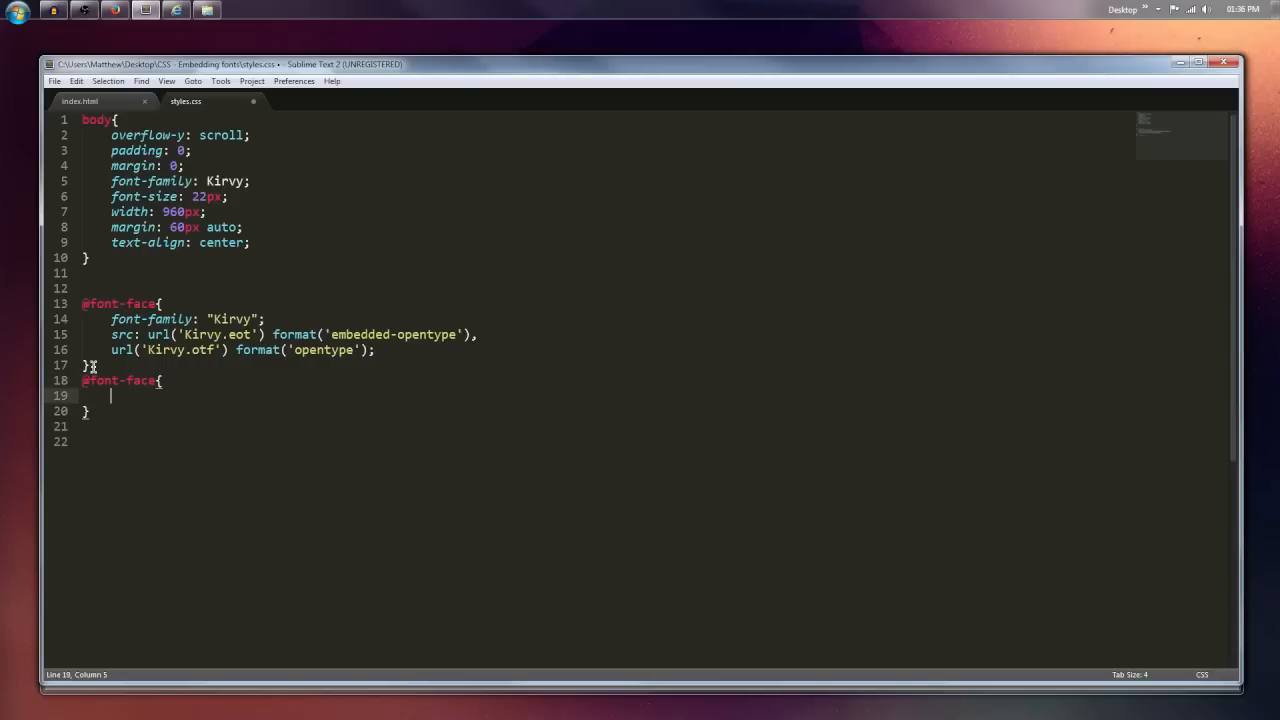
{"action": "type", "text": "font-family:;"}
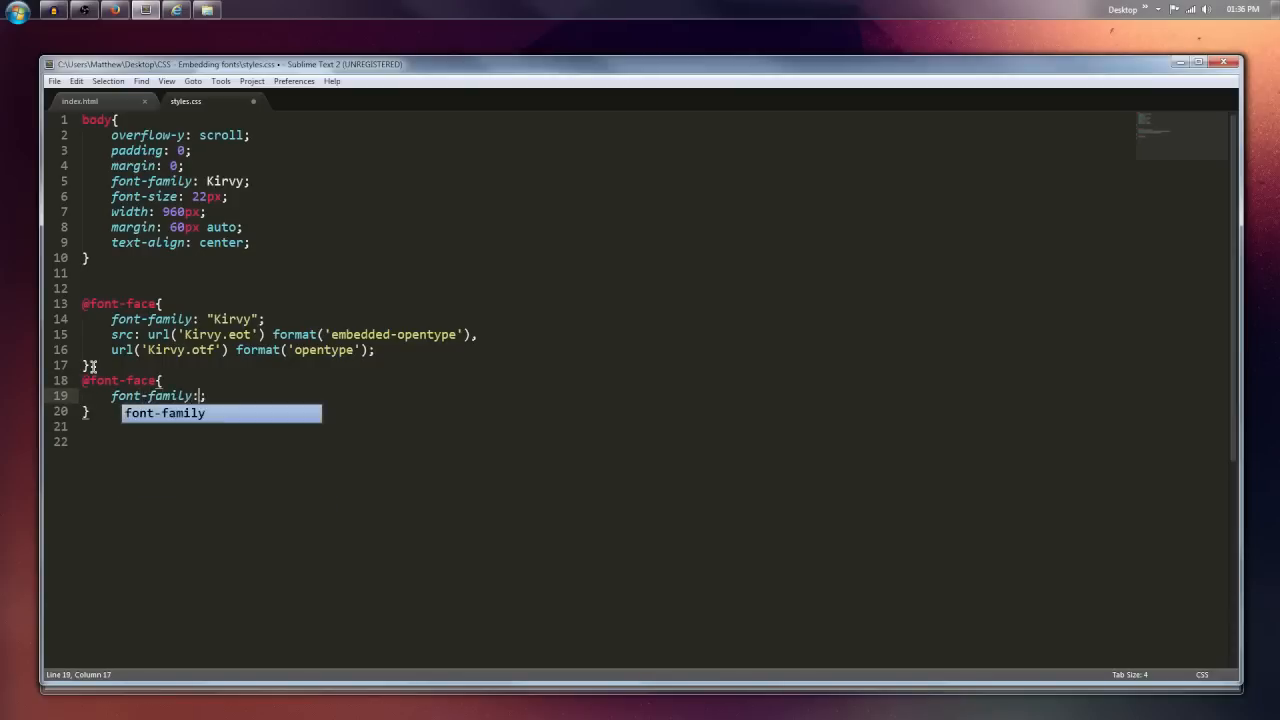
{"action": "type", "text": "\"kirv"}
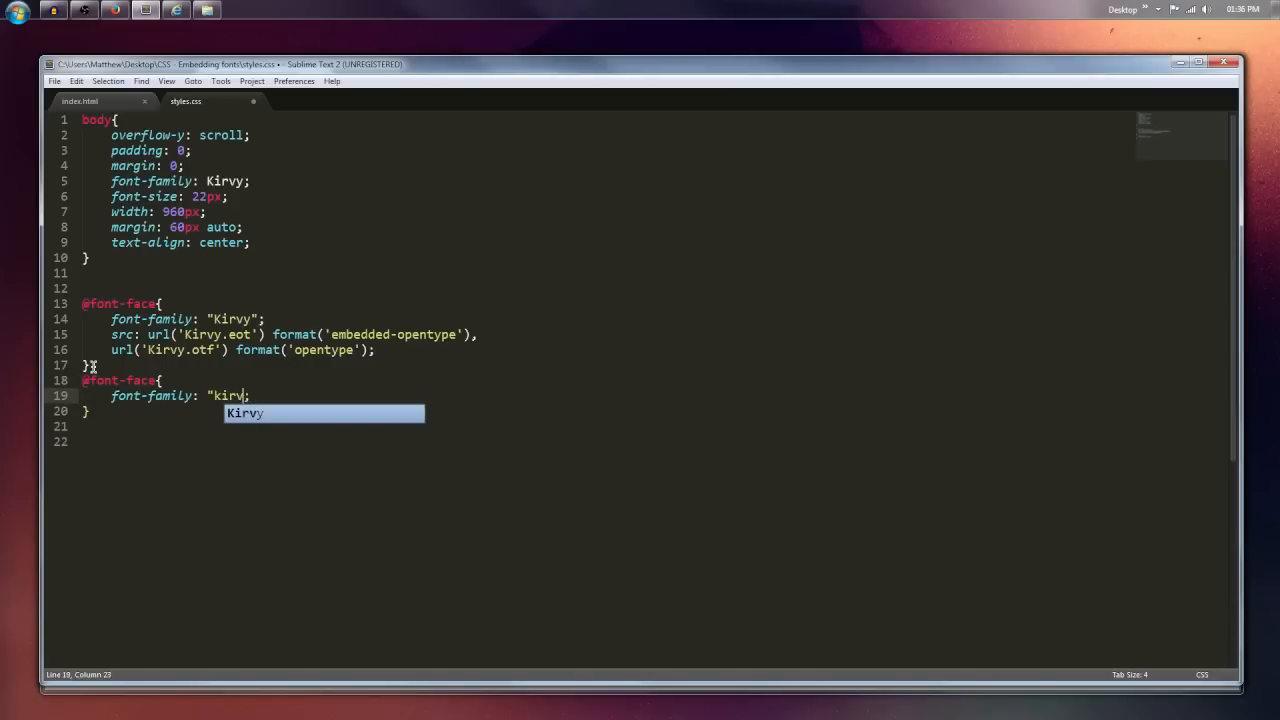
{"action": "key", "text": "BackSpace"}
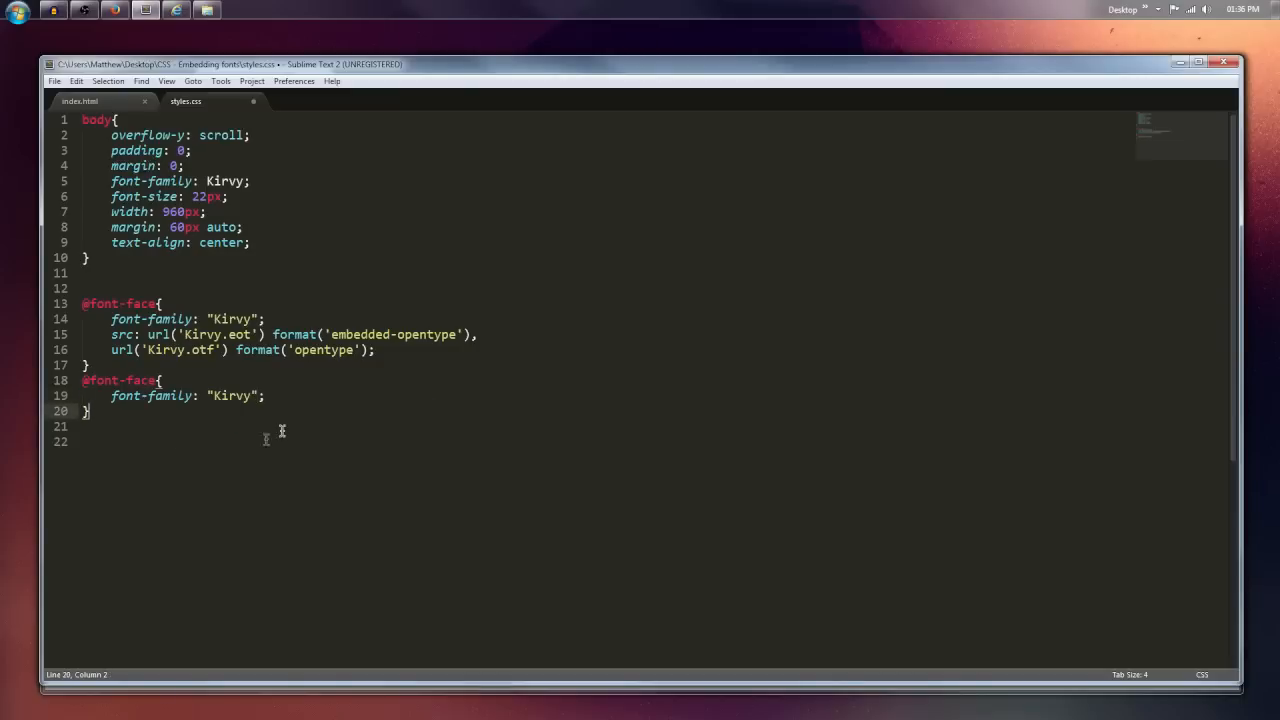
{"action": "key", "text": "enter"}
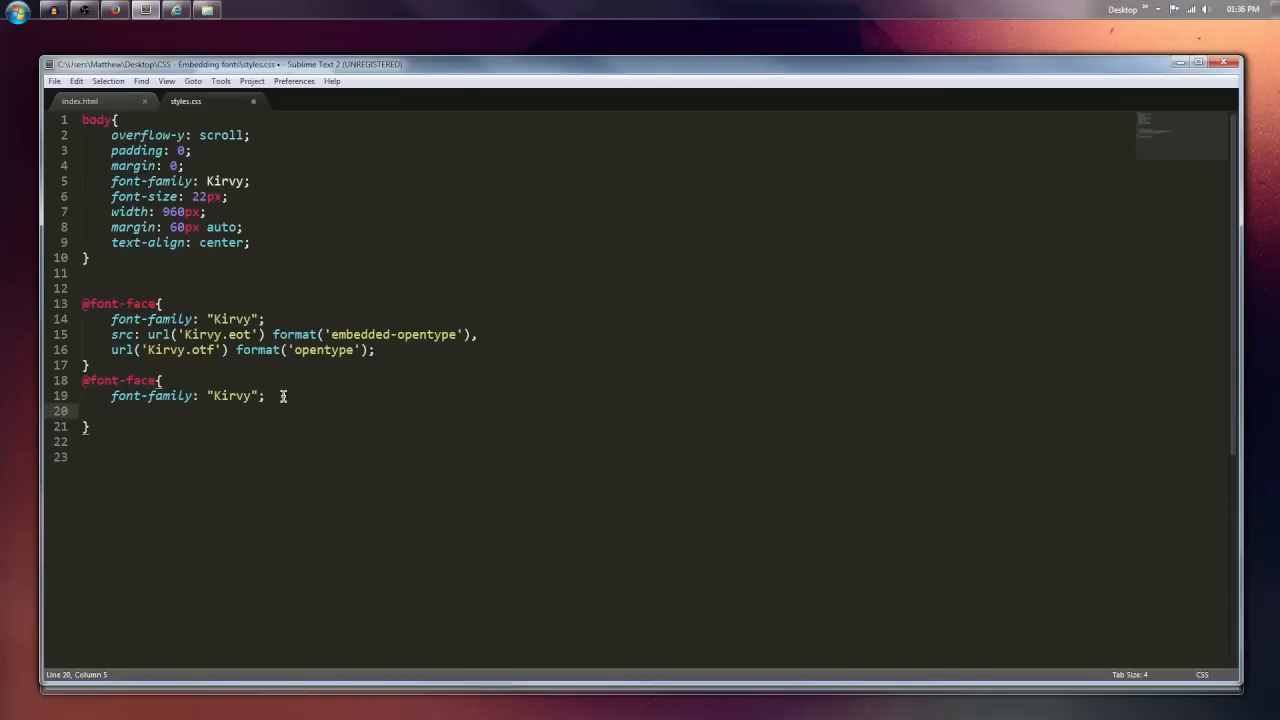
Add font-weight: bold and src: url('Kirvy.otf') format('opentype') to the second rule
{"action": "type", "text": "font-weight:;"}
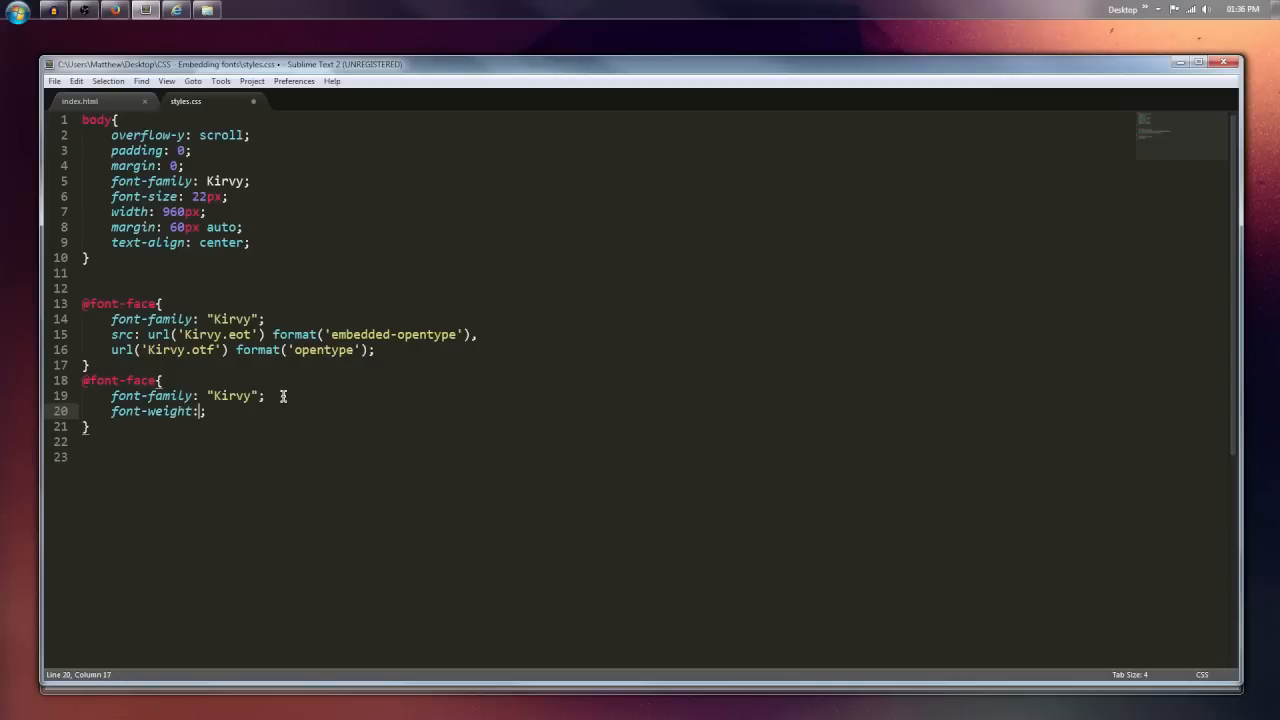
{"action": "type", "text": "bold"}
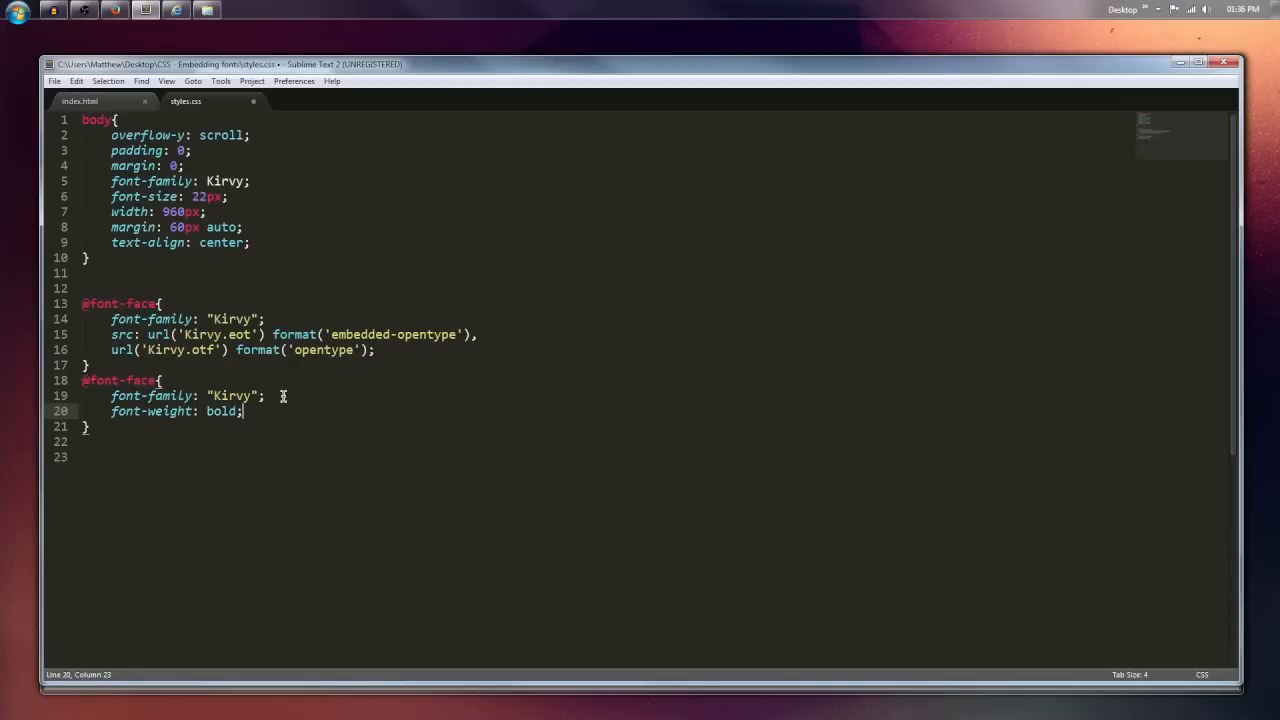
{"action": "type", "text": "src:;"}
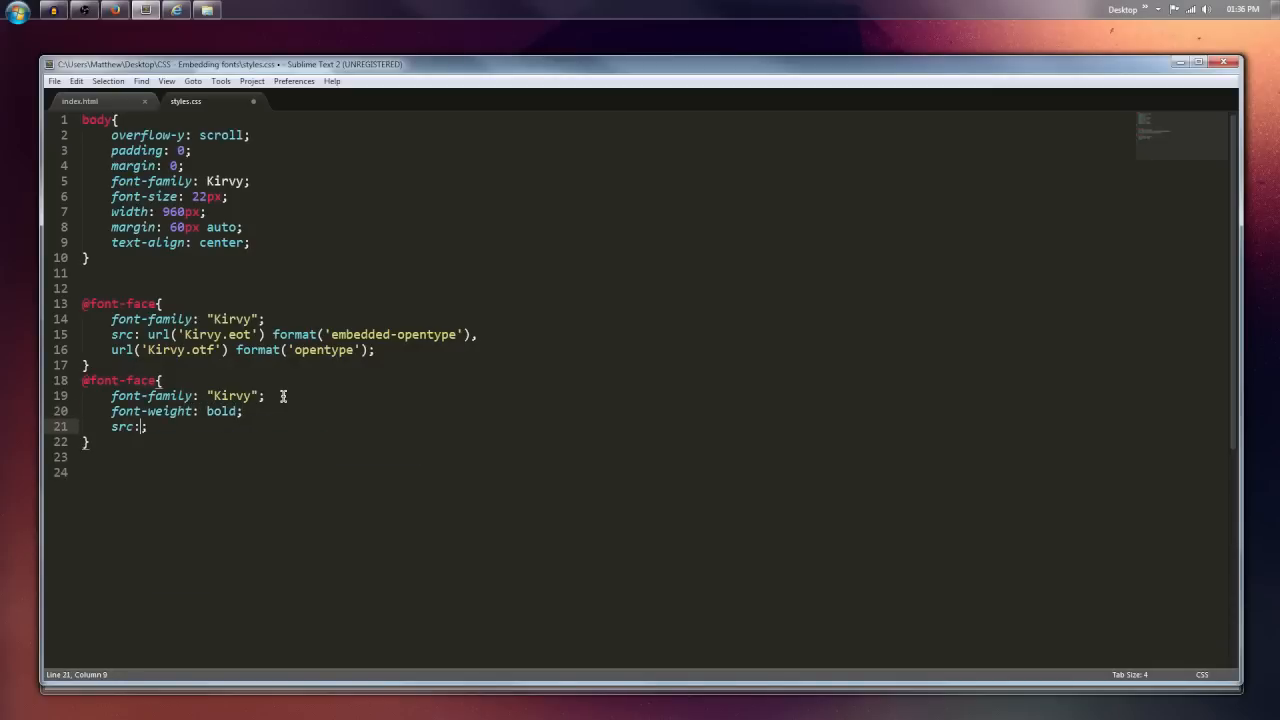
{"action": "type", "text": "url('')"}
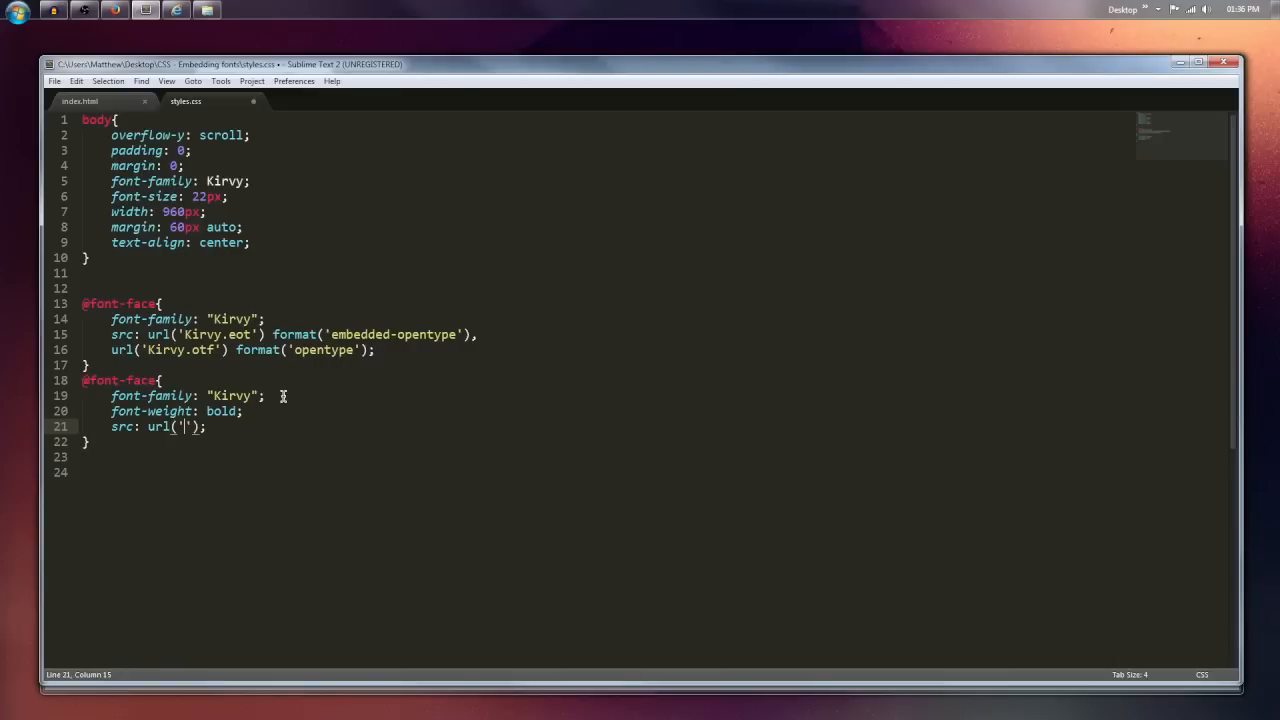
{"action": "type", "text": "Kirvy.otf') format("}
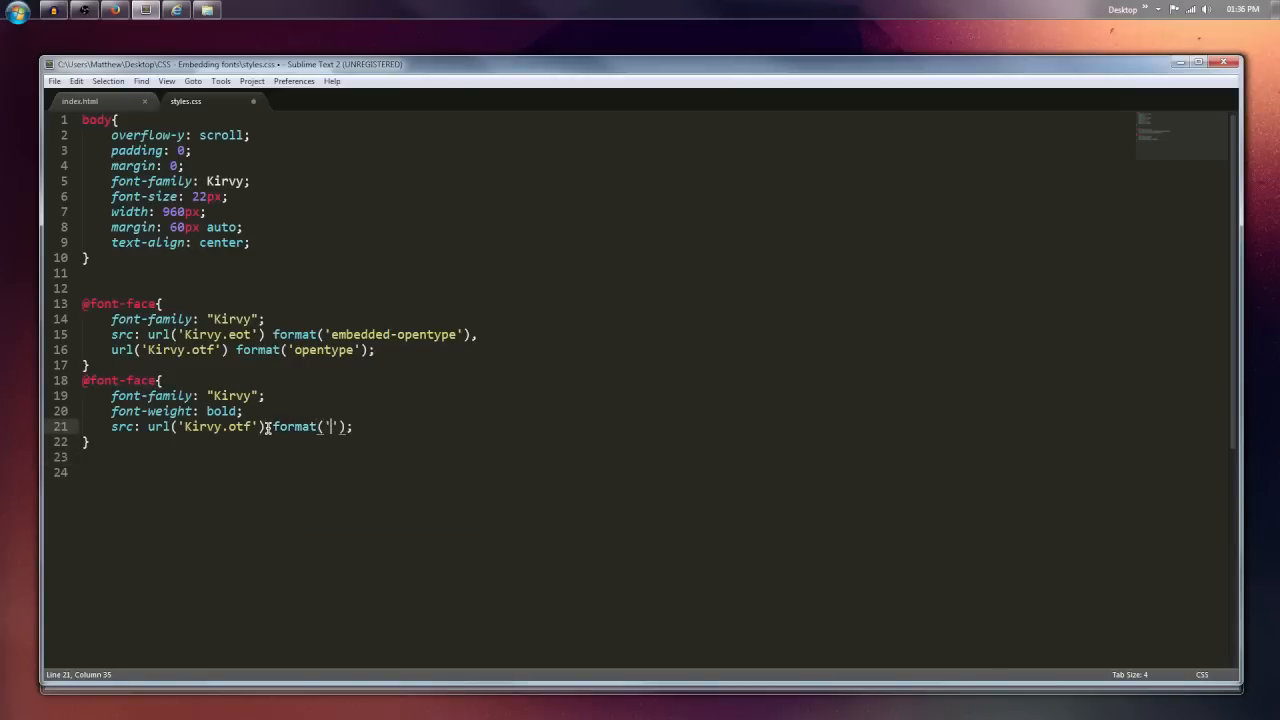
{"action": "type", "text": "opentype"}
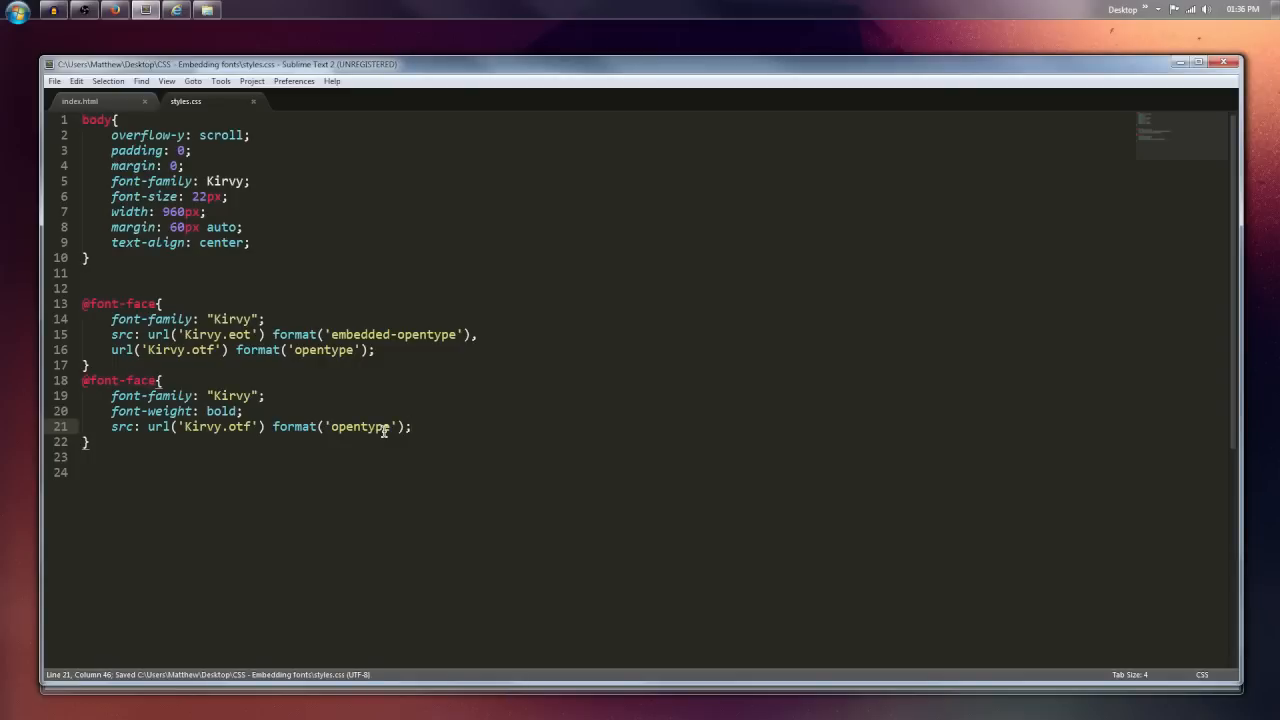
{"action": "left_click", "coordinate": [220, 426]}
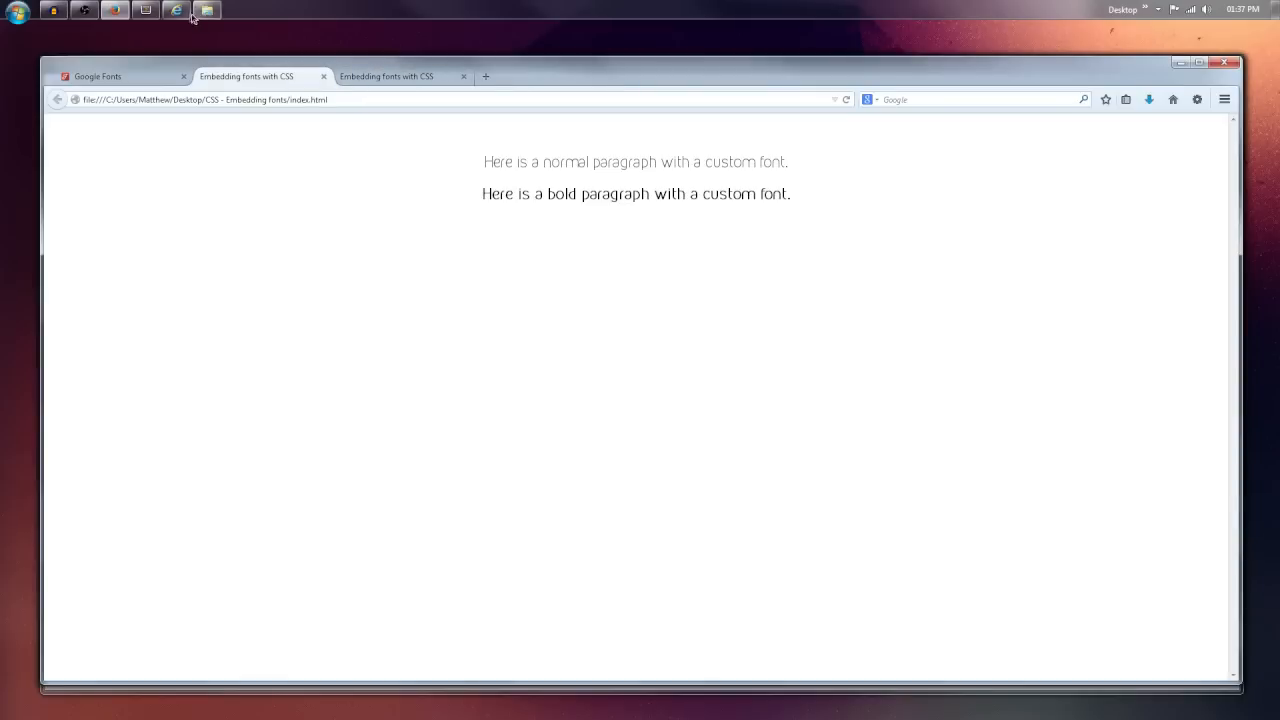
{"action": "mouse_move", "coordinate": [176, 8]}
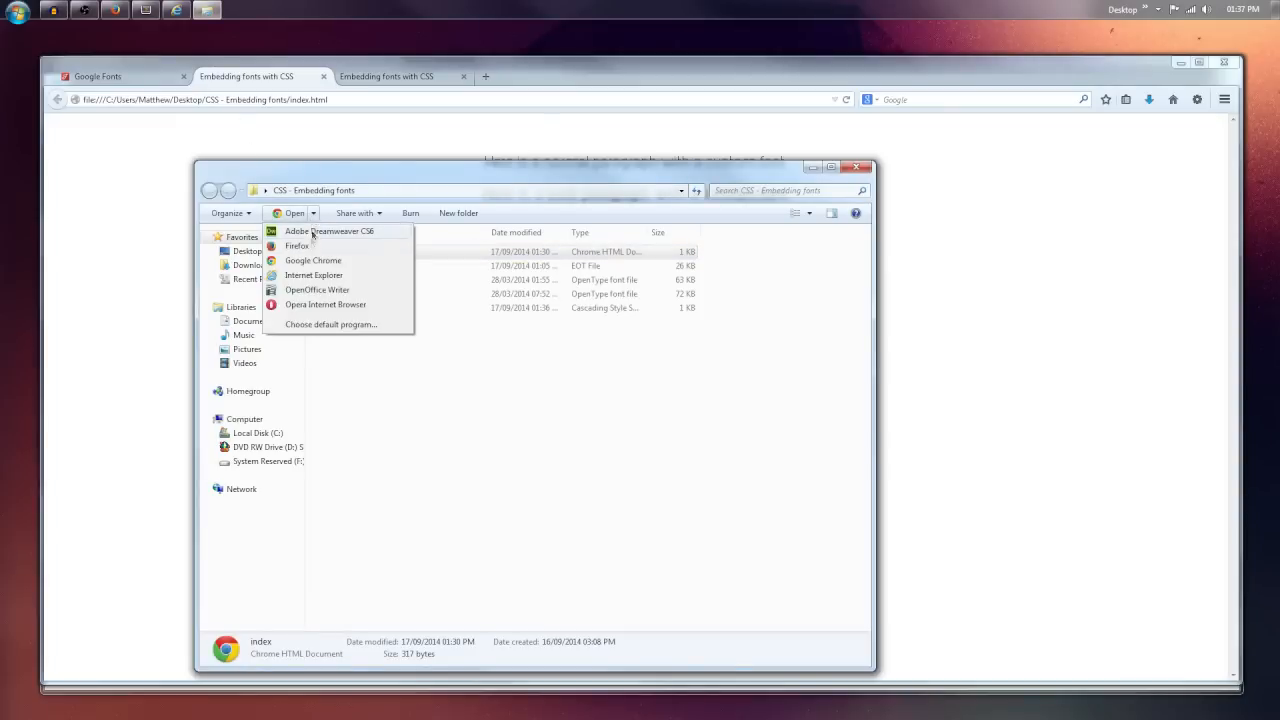
Open the page in Internet Explorer, check the bold paragraph in the other tab, and close the browser
{"action": "left_click", "coordinate": [314, 276]}
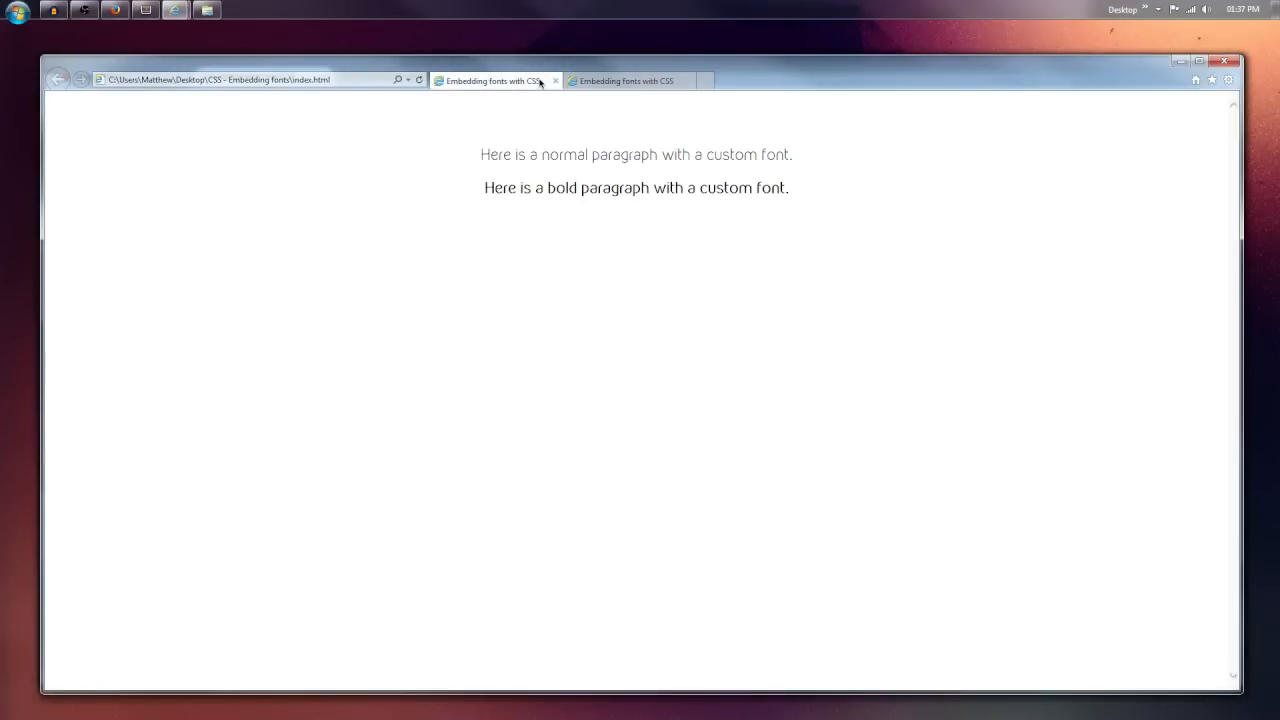
{"action": "left_click", "coordinate": [628, 80]}
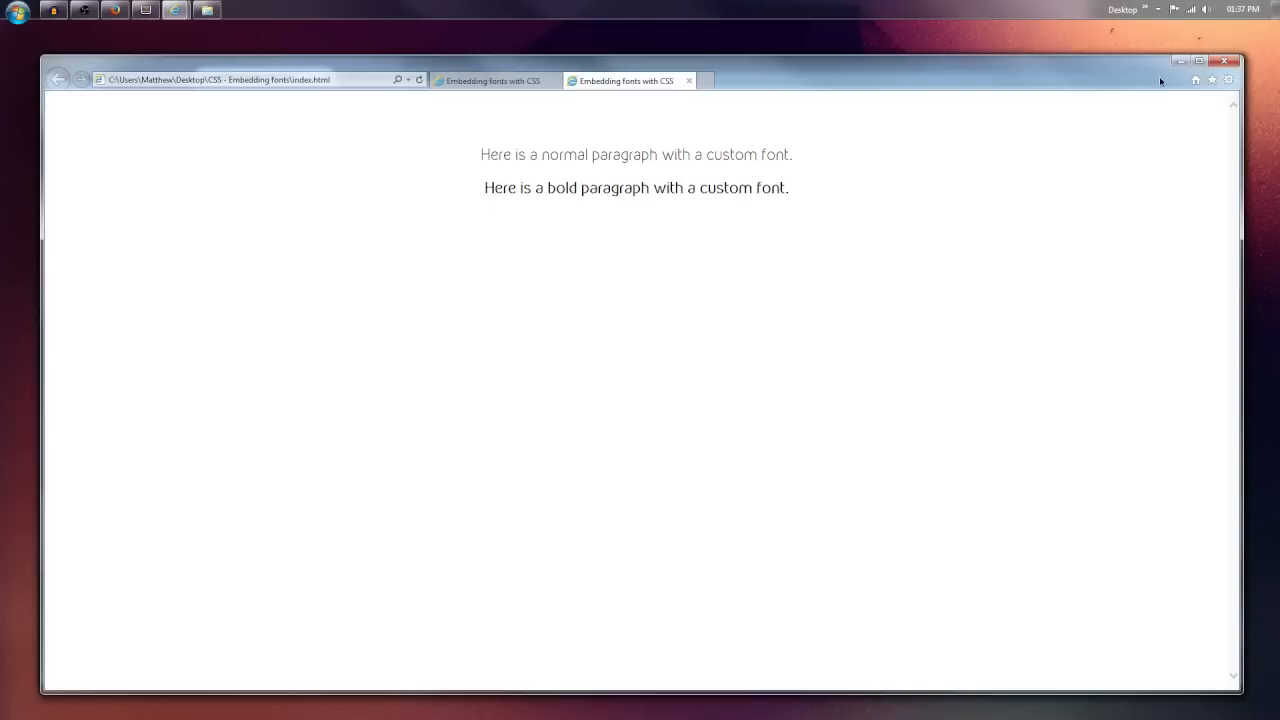
{"action": "left_click", "coordinate": [1224, 60]}
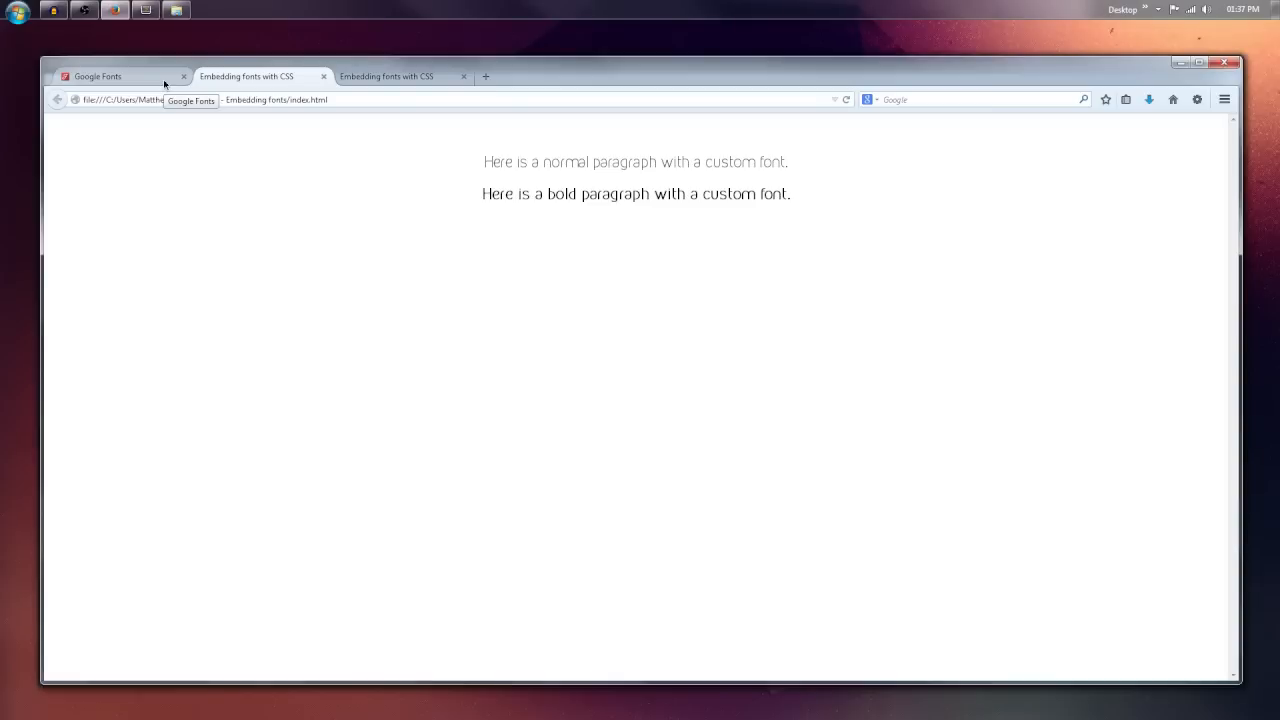
{"action": "mouse_move", "coordinate": [188, 144]}
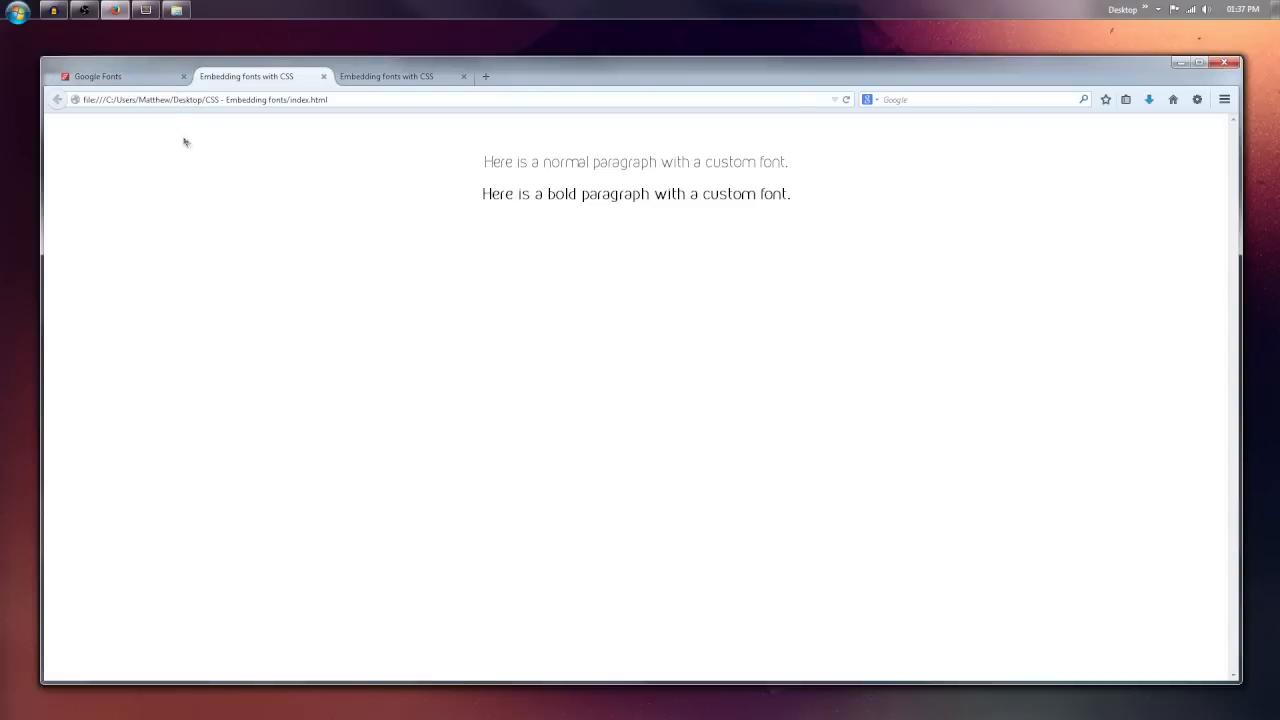
Switch to the Google Fonts page and scroll through the poster gallery of font families
{"action": "left_click", "coordinate": [118, 76]}
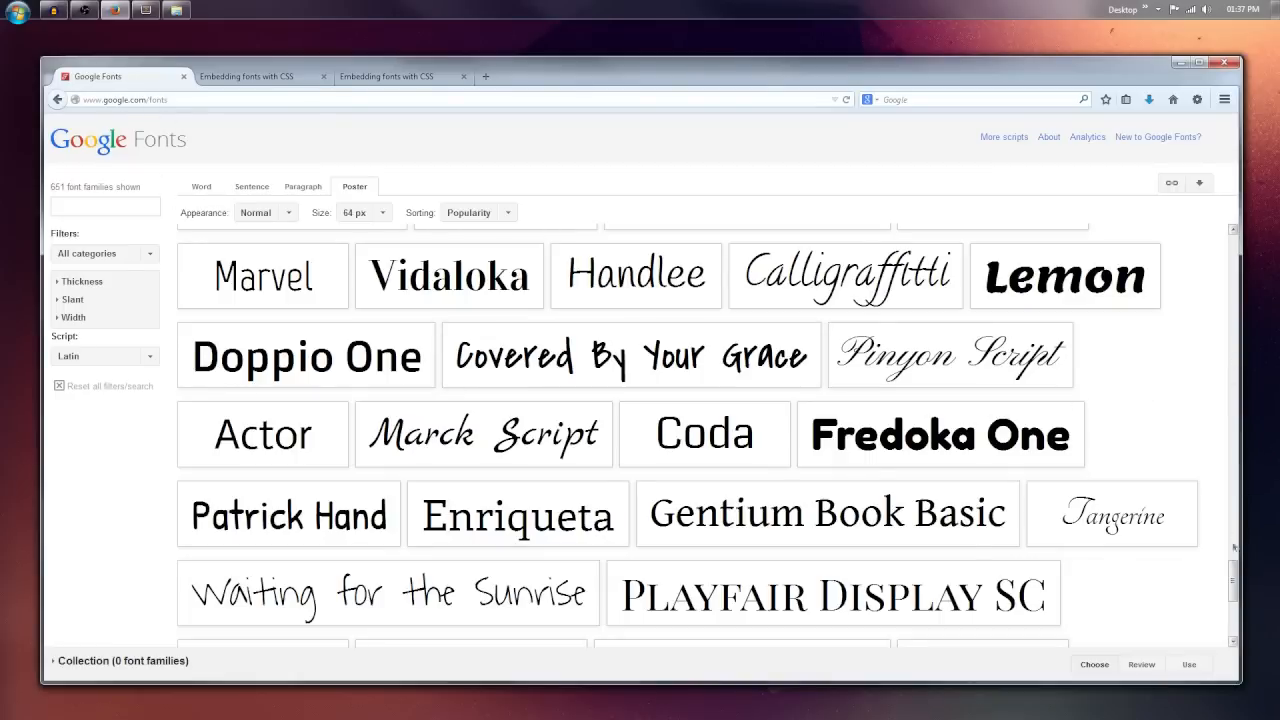
{"action": "scroll", "scroll_direction": "down", "scroll_amount": 3}
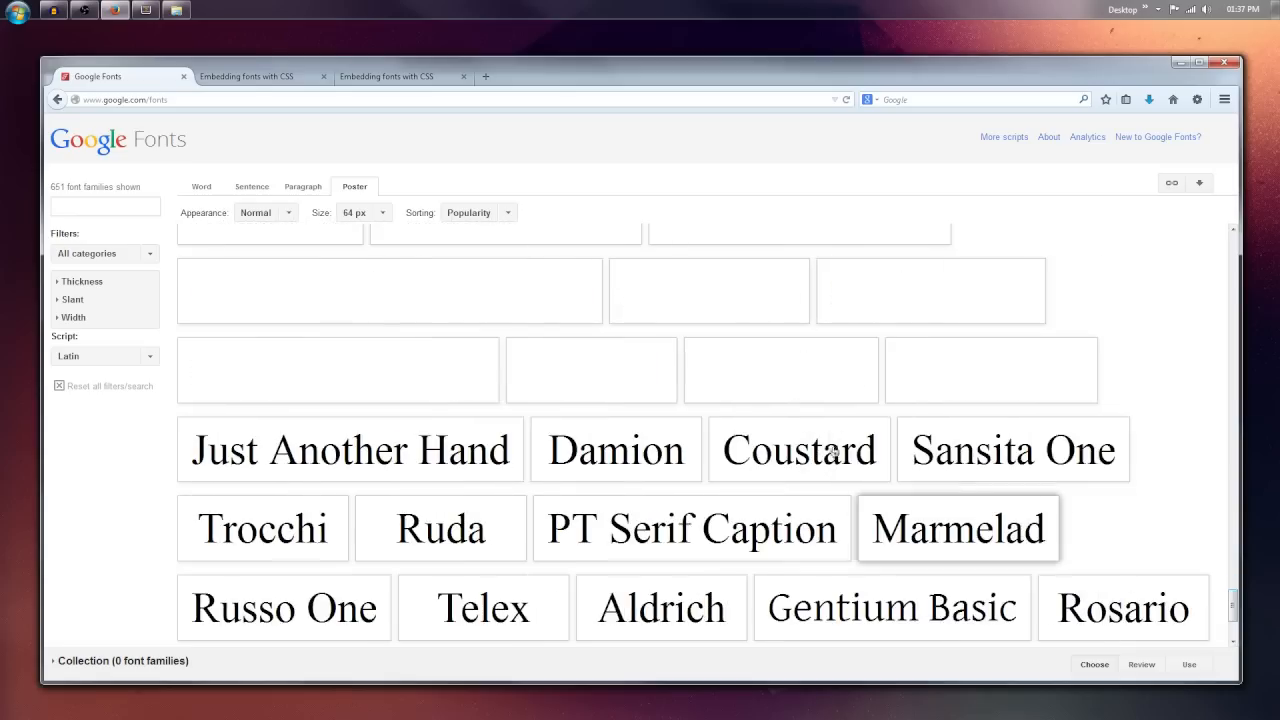
{"action": "scroll", "scroll_direction": "up", "scroll_amount": 3}
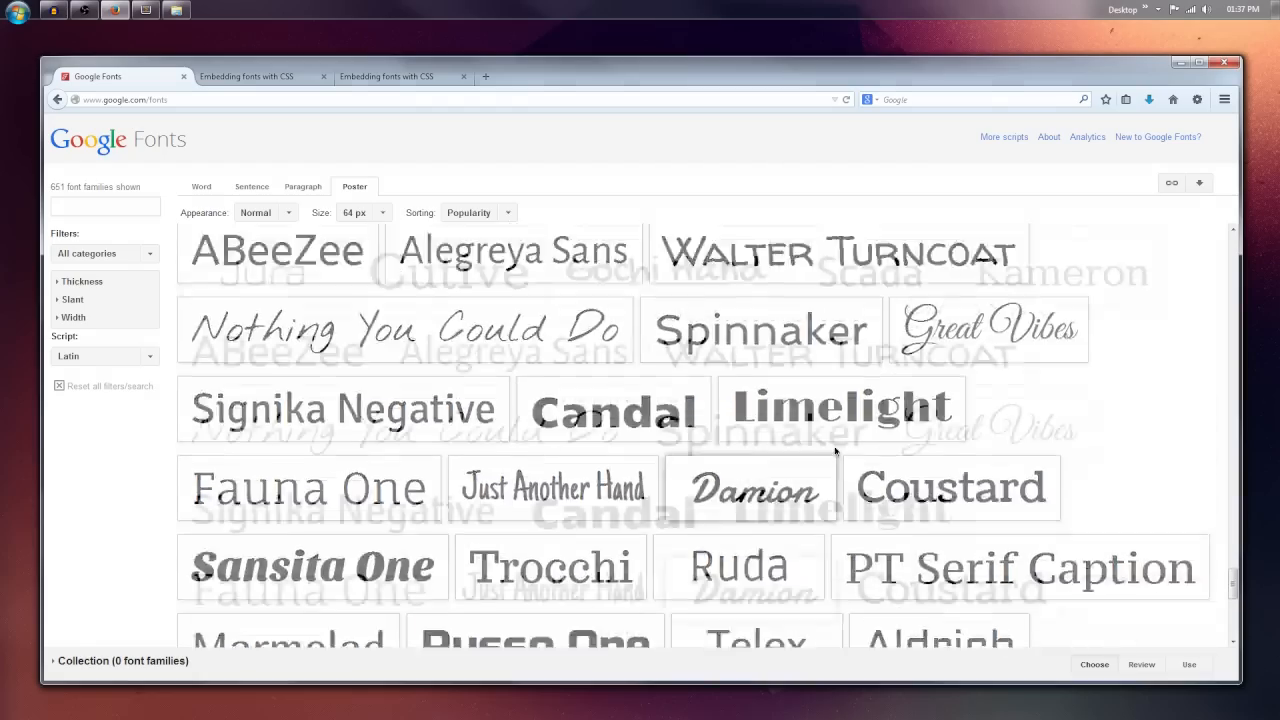
{"action": "scroll", "scroll_direction": "down", "scroll_amount": 3}
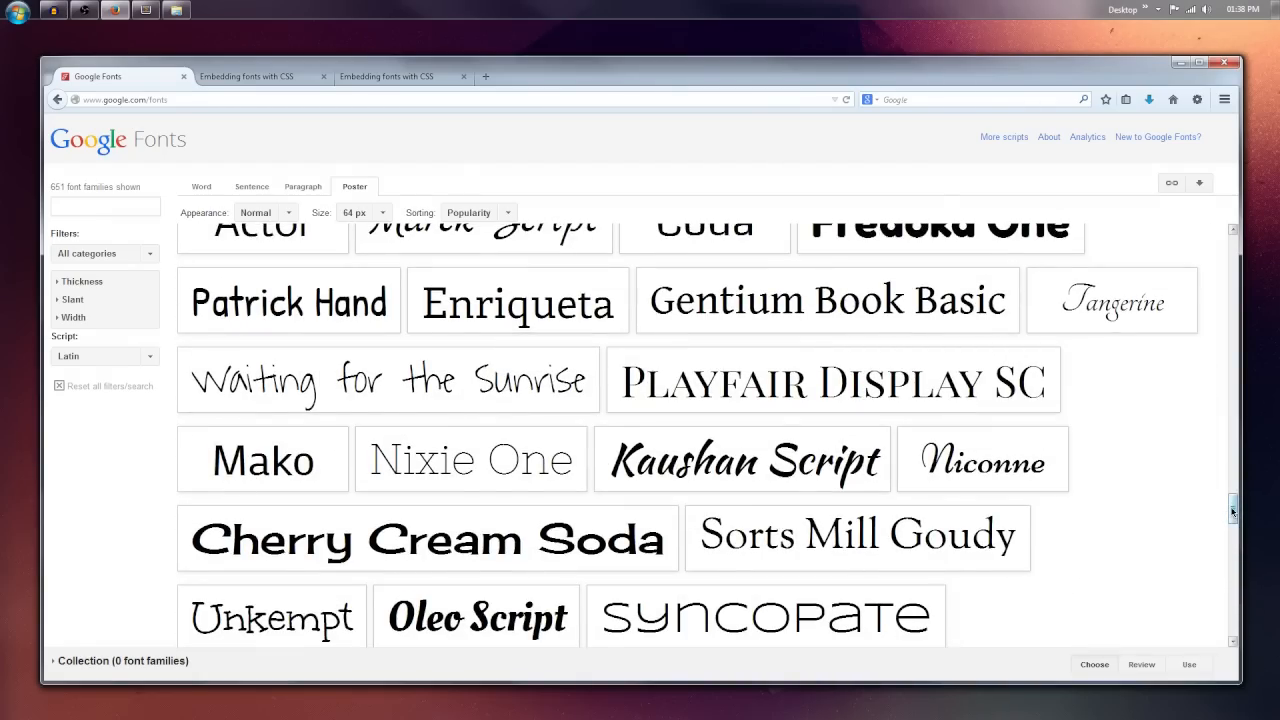
{"action": "scroll", "scroll_direction": "down", "scroll_amount": 3}
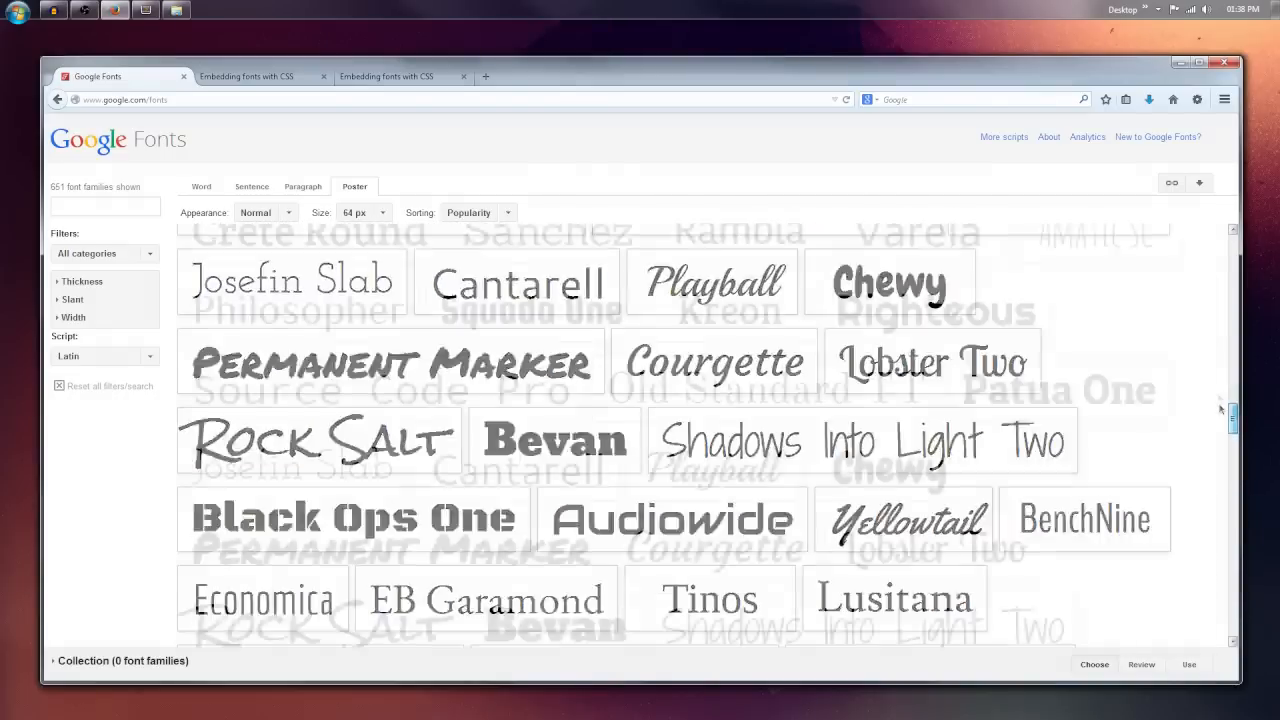
{"action": "scroll", "scroll_direction": "up", "scroll_amount": 3}
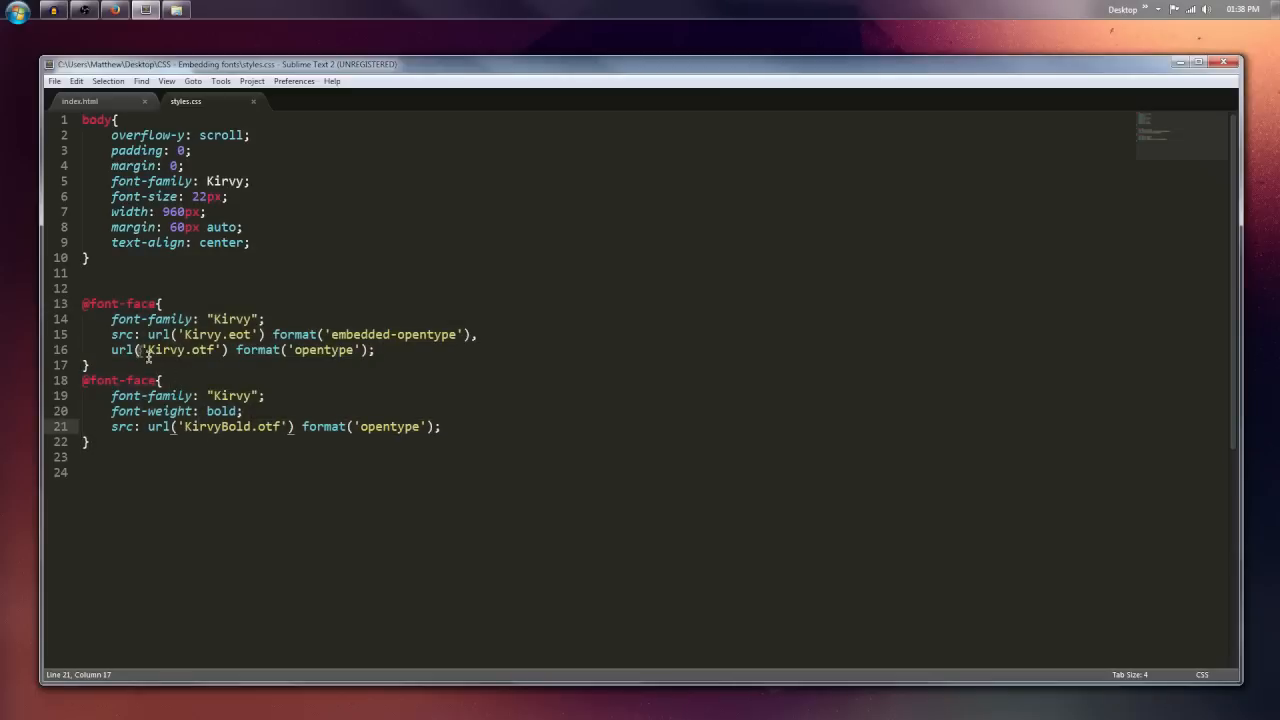
{"action": "left_click", "coordinate": [84, 304]}
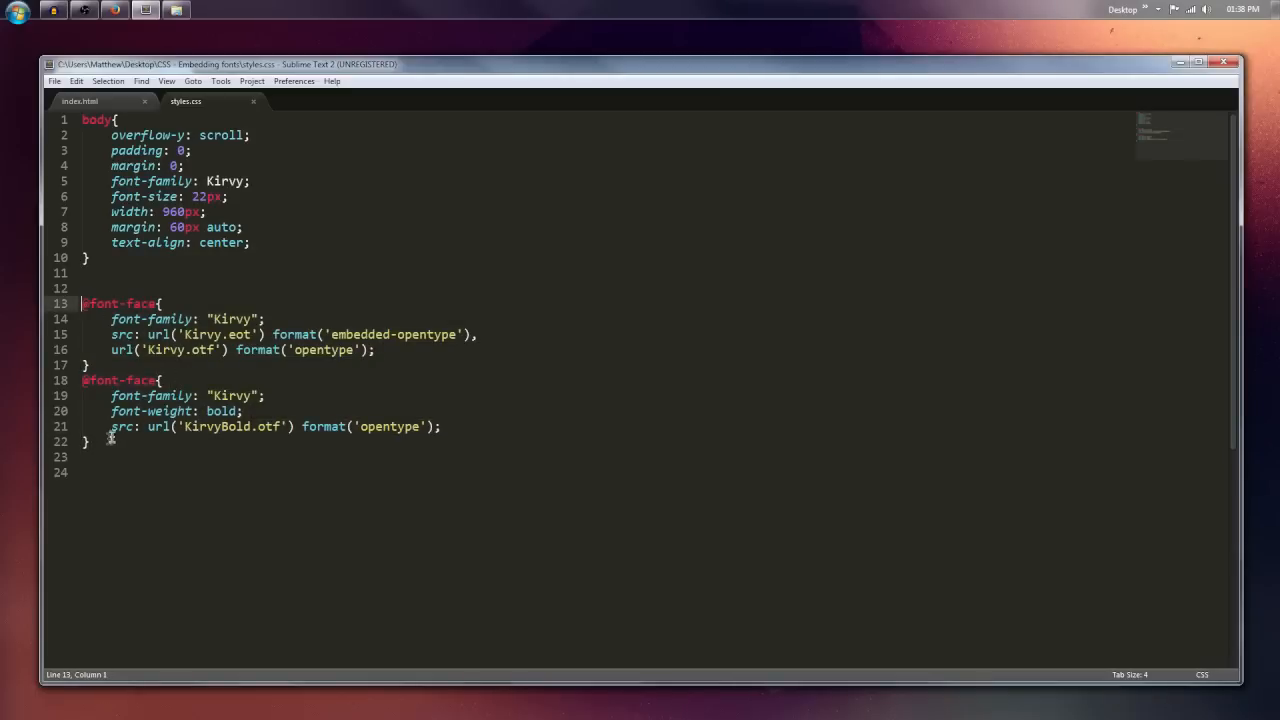
{"action": "left_click", "coordinate": [90, 442]}
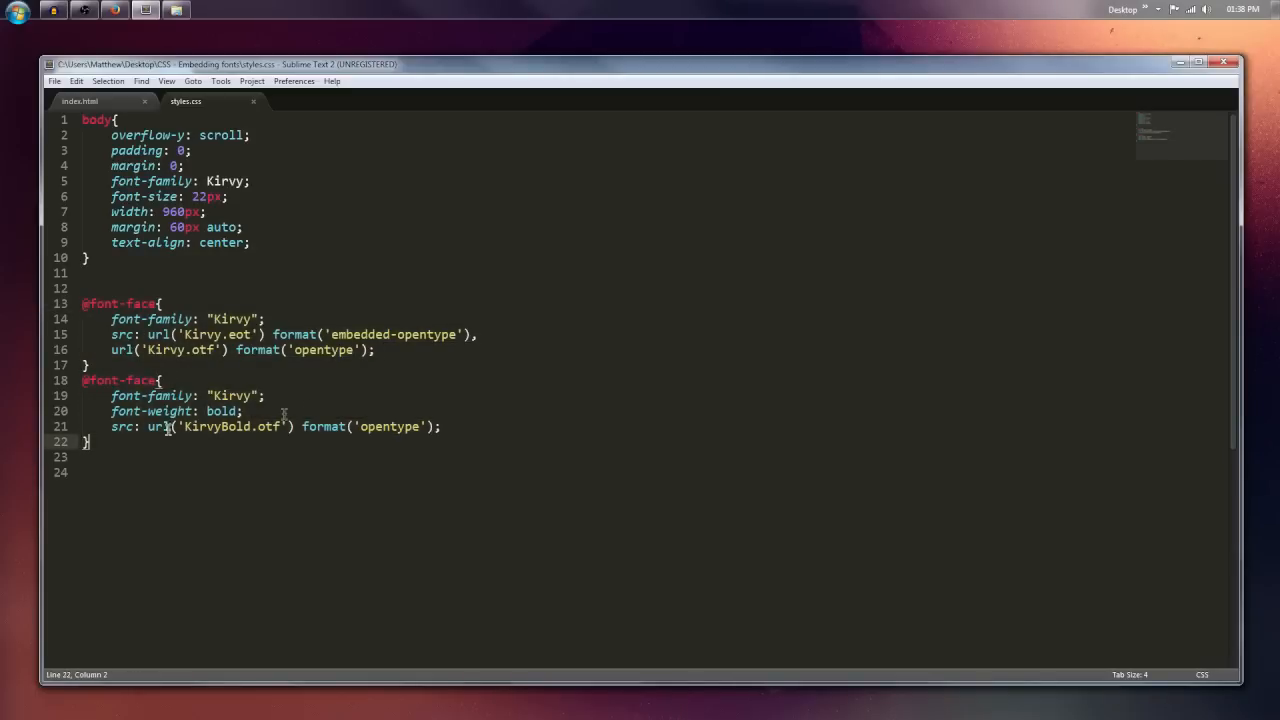
{"action": "left_click", "coordinate": [250, 334]}
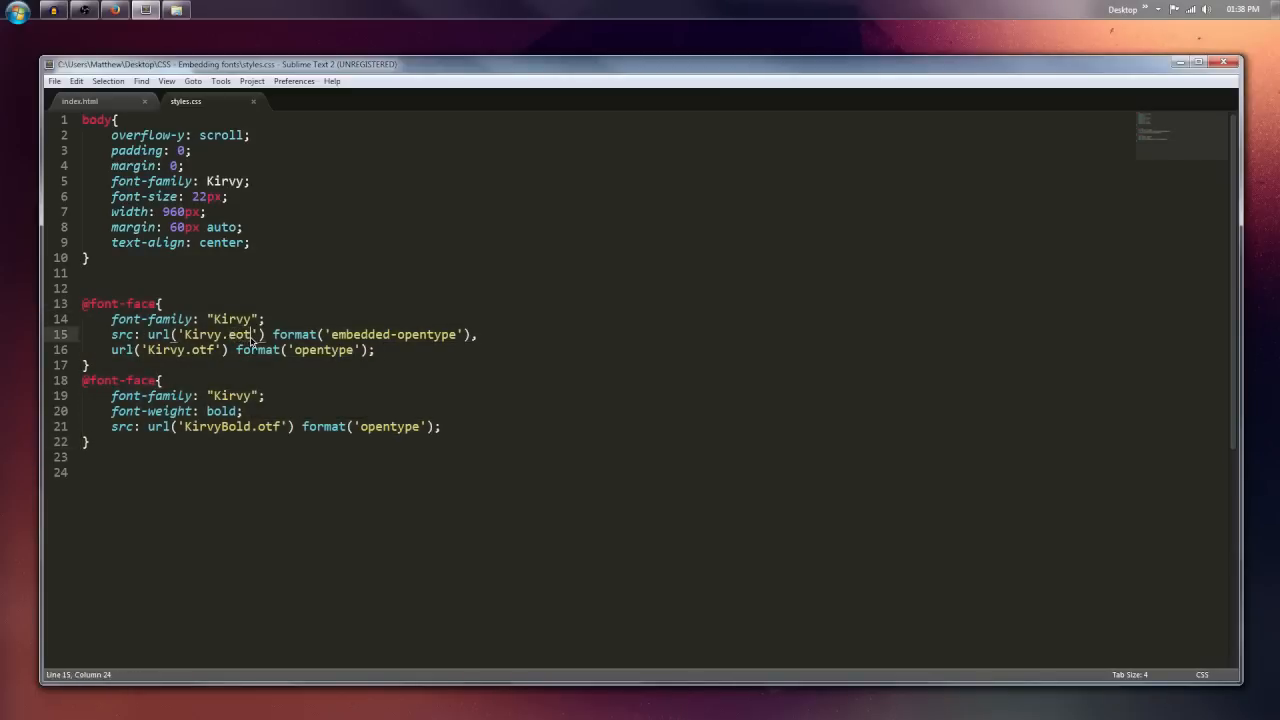
{"action": "mouse_move", "coordinate": [262, 382]}
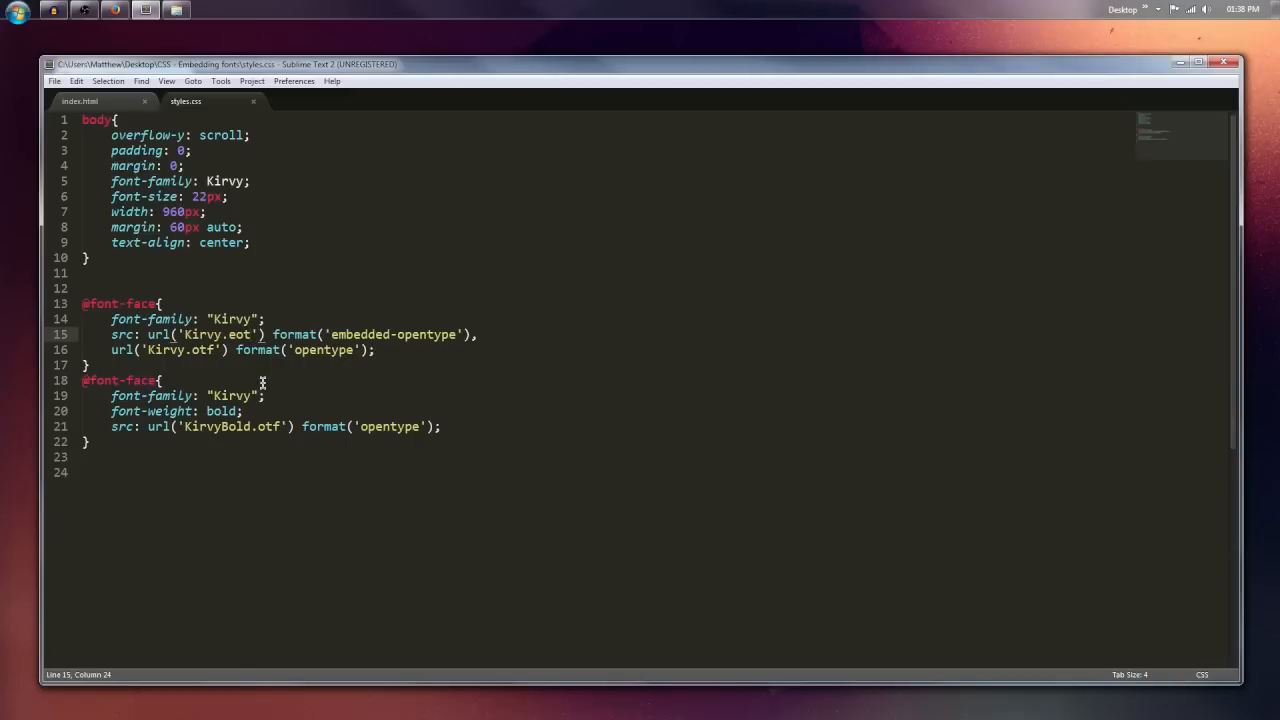